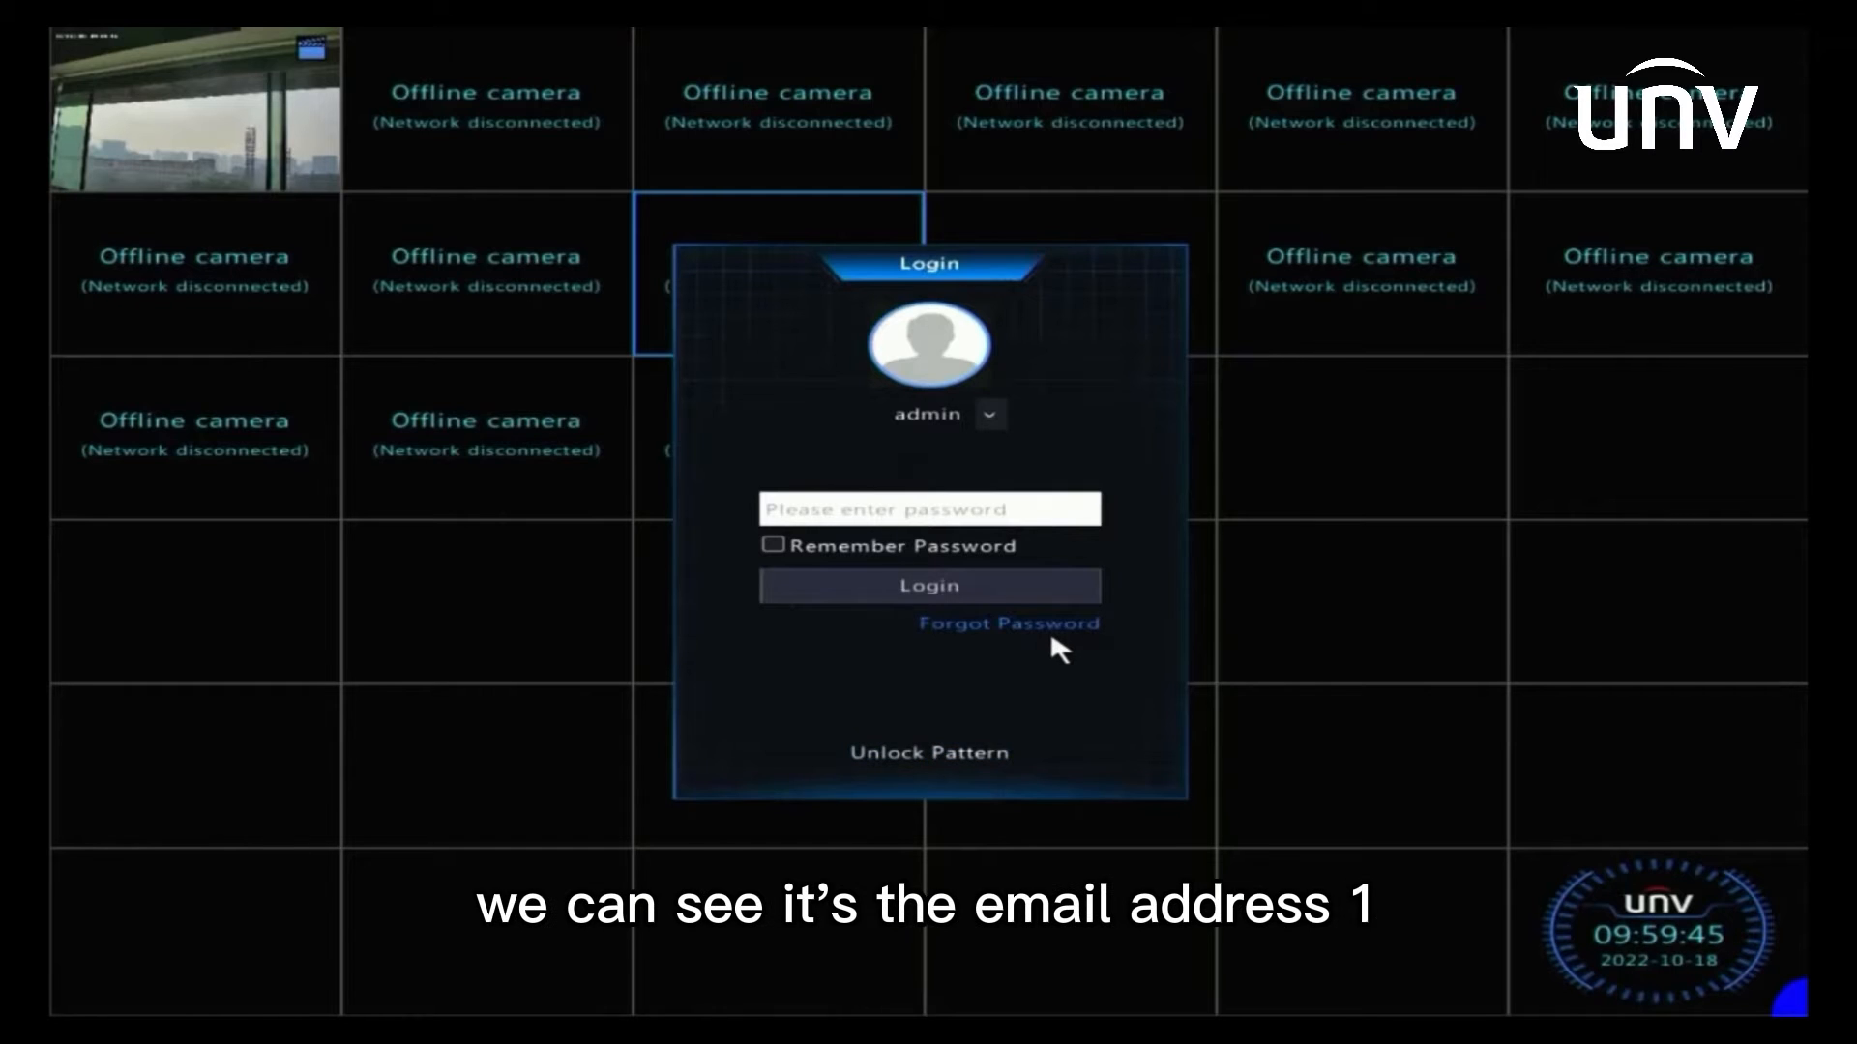
# - Open Forgot Password on the NVR login screen to view the admin's masked recovery email
pyautogui.click(1010, 624)
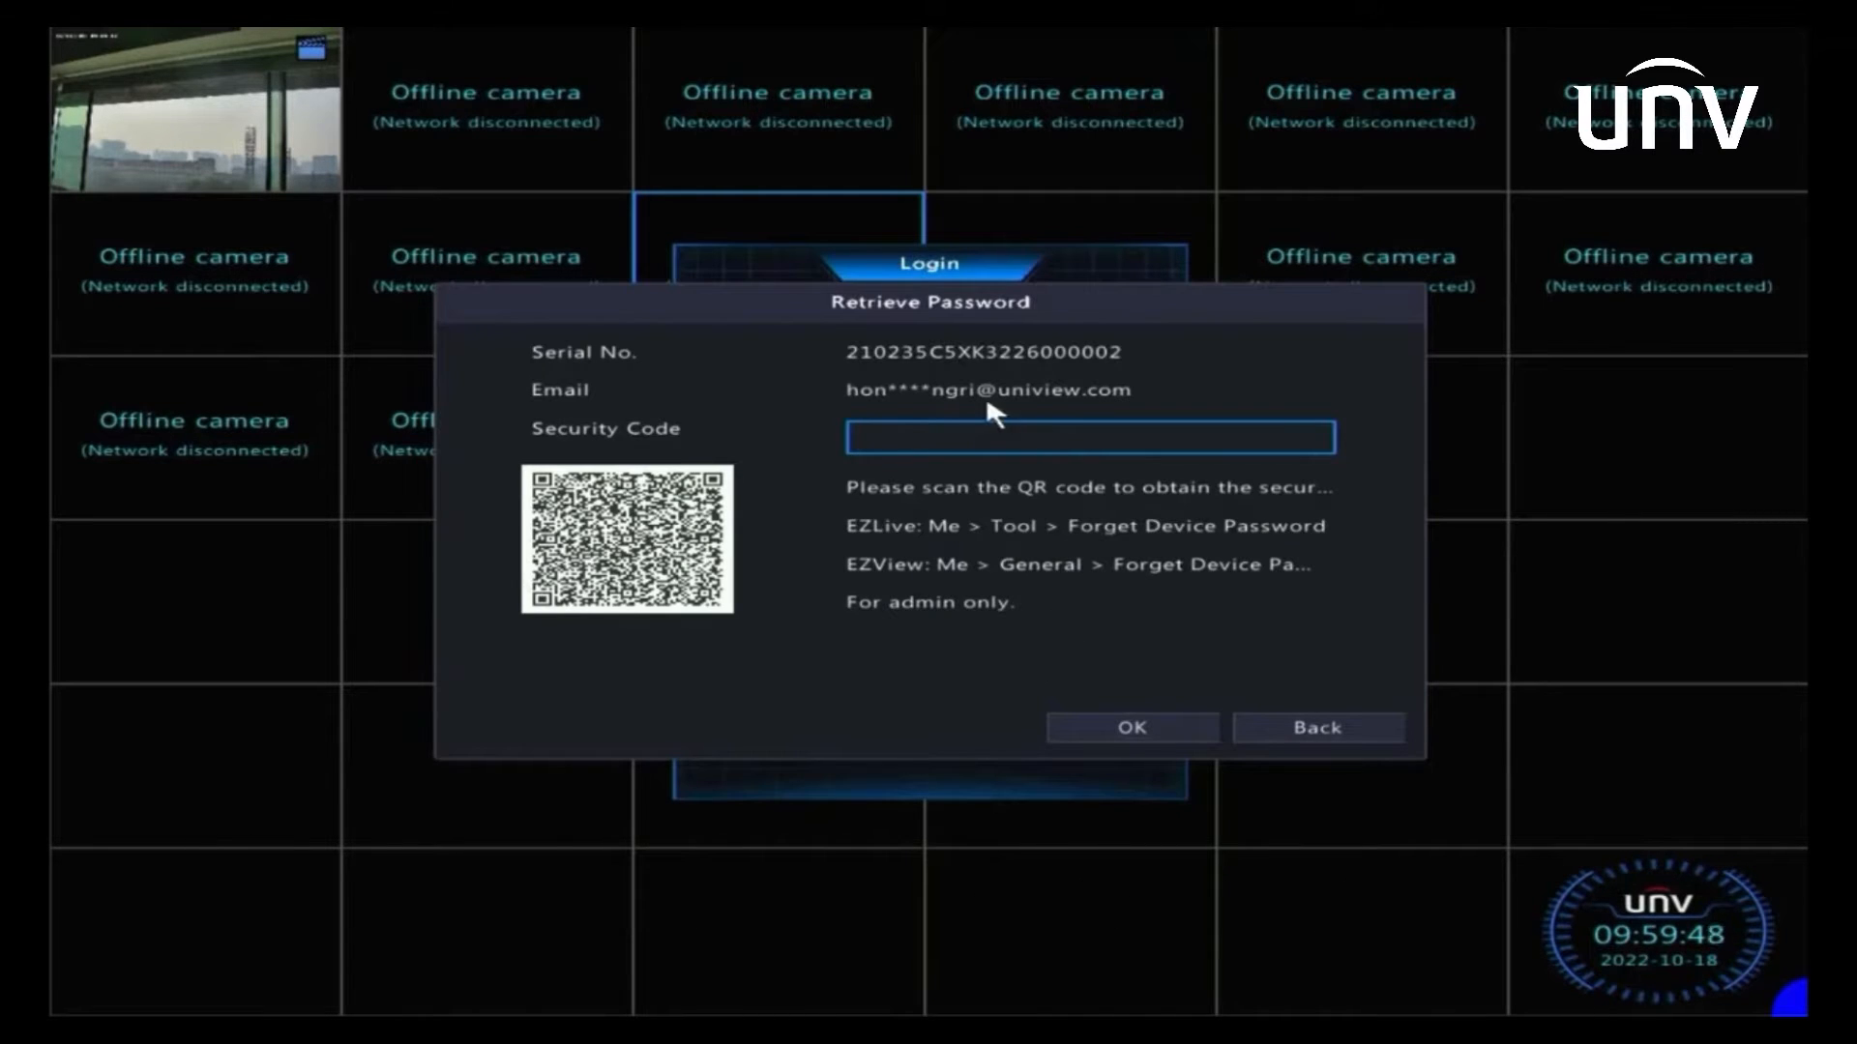
pyautogui.moveTo(861, 414)
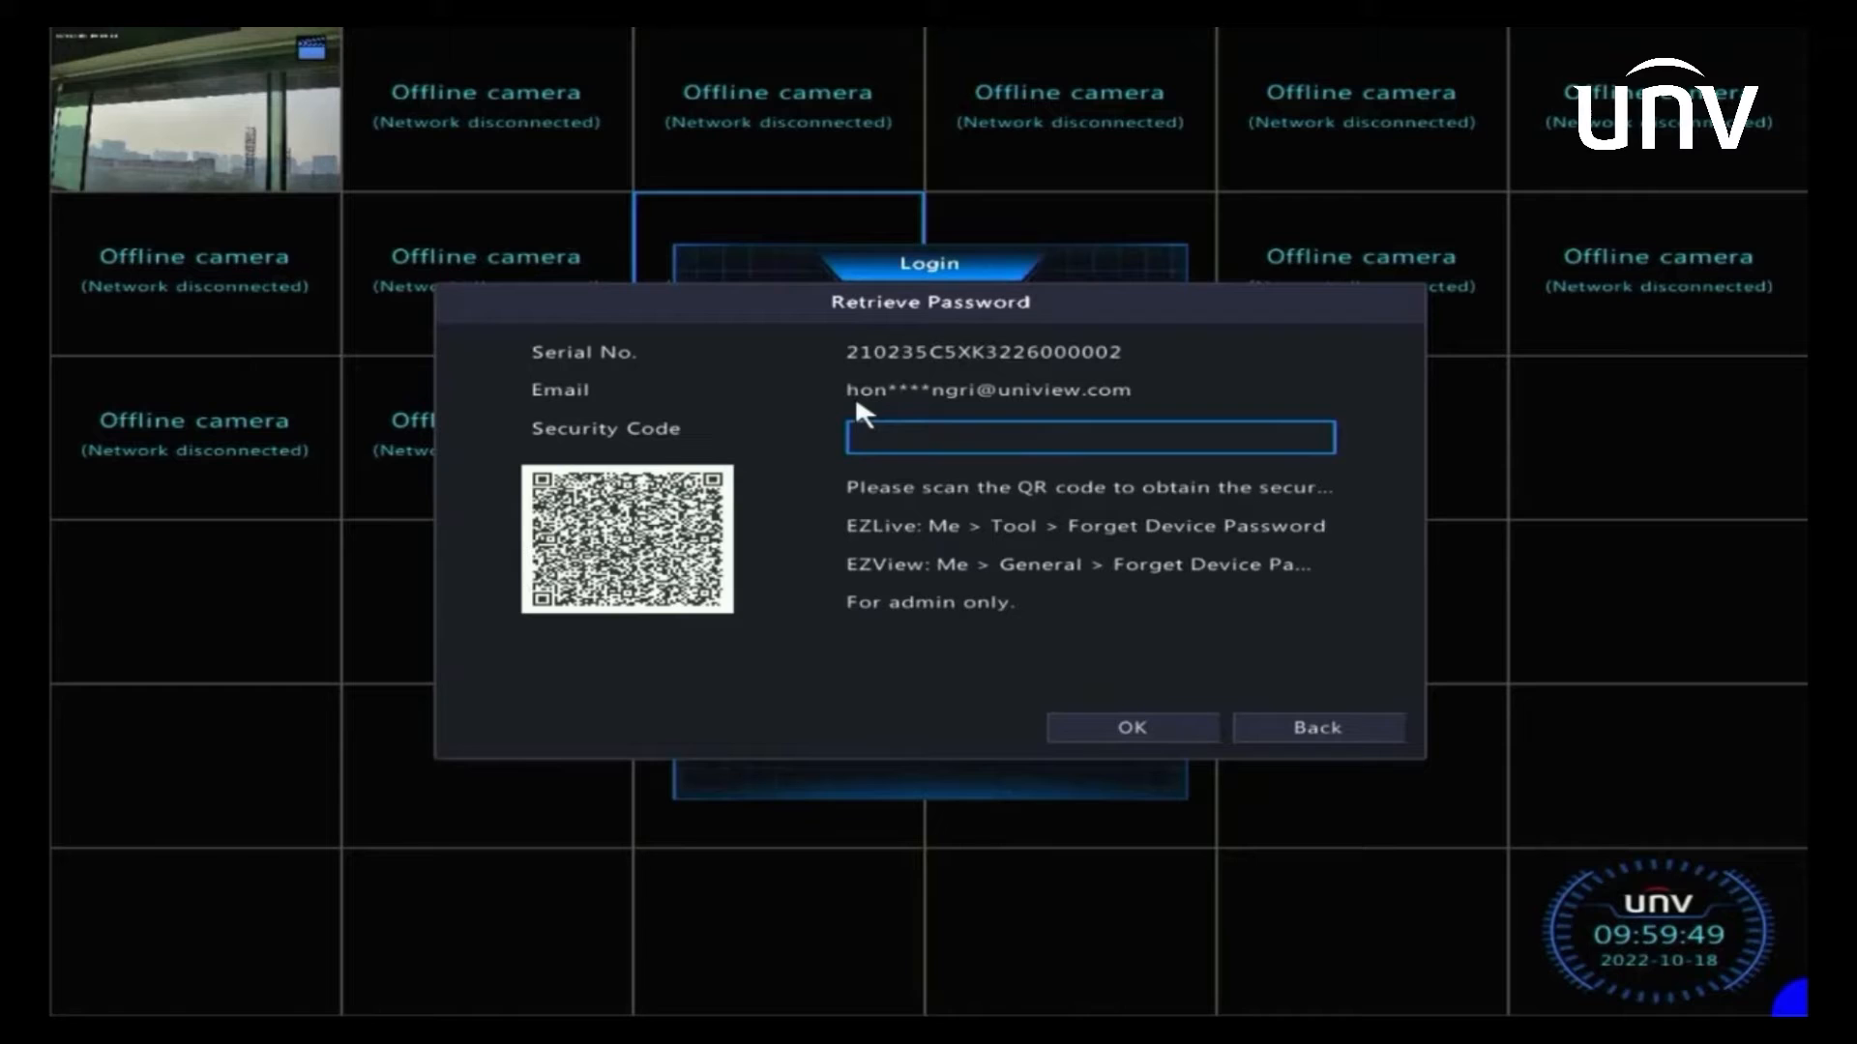
pyautogui.moveTo(1046, 408)
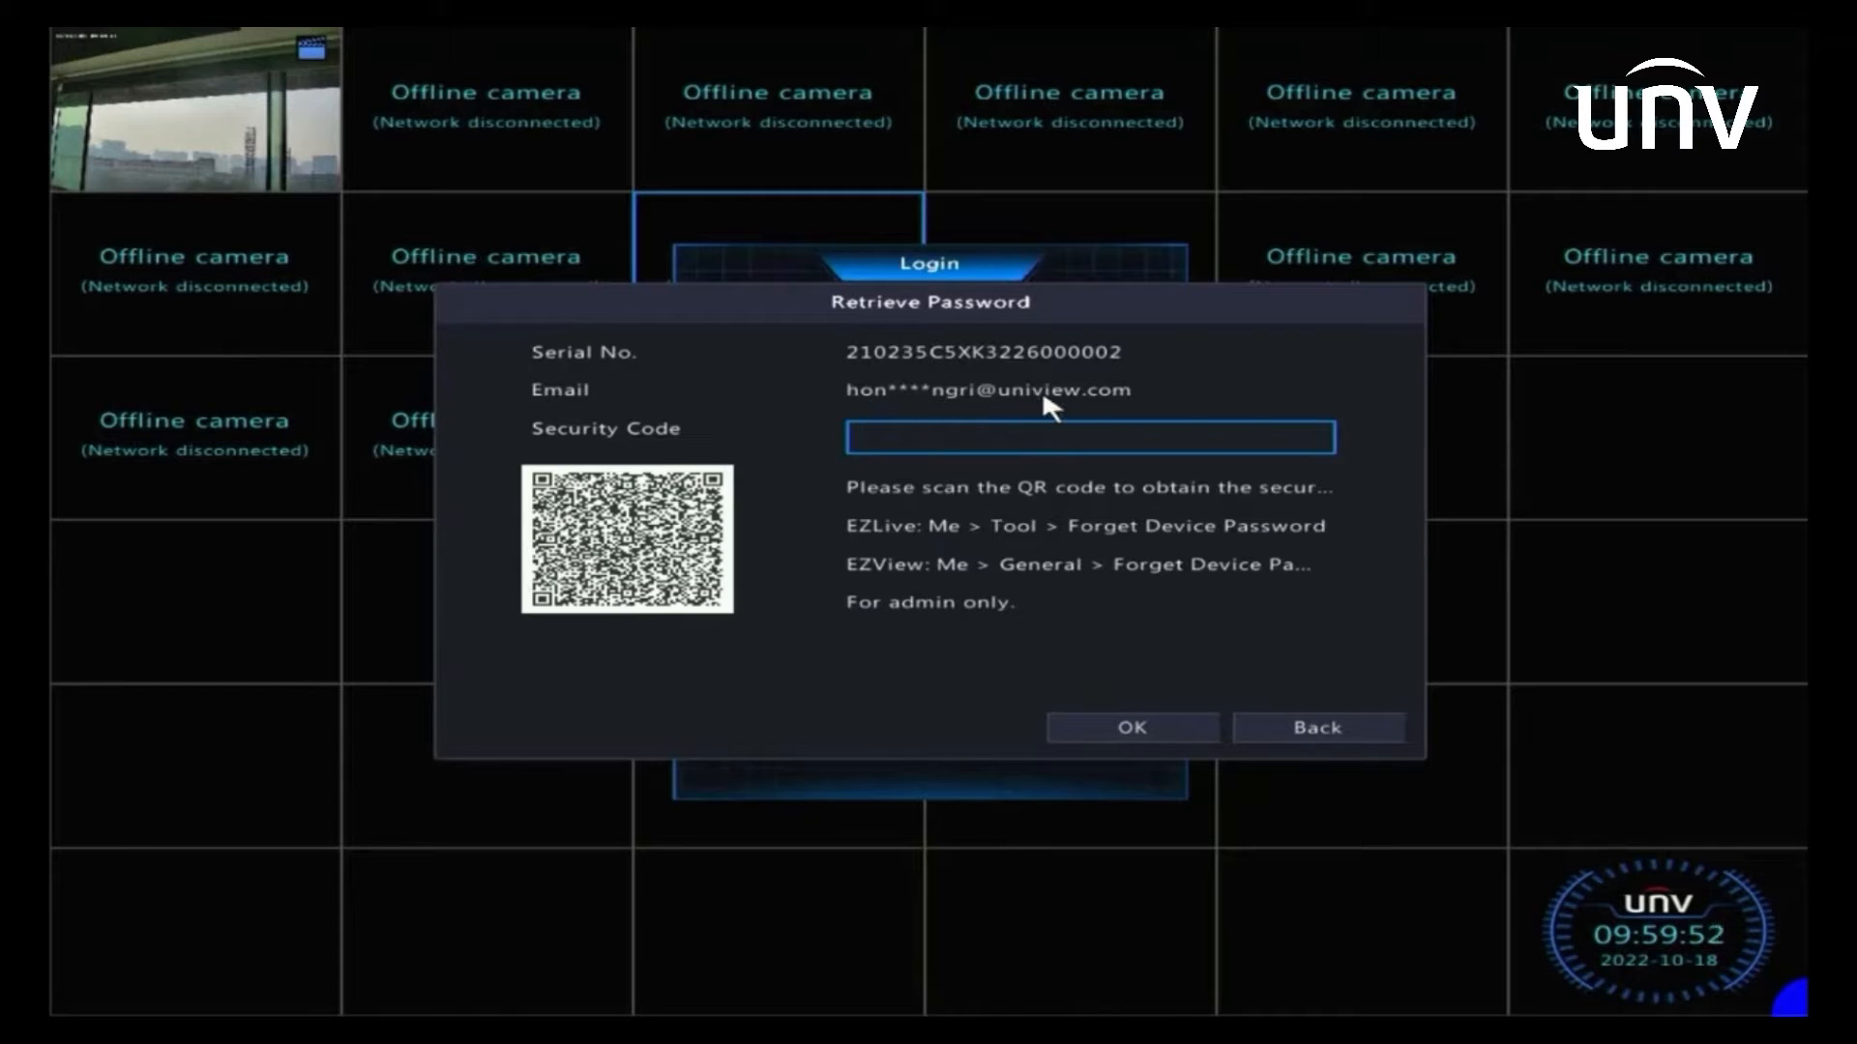
pyautogui.moveTo(1271, 668)
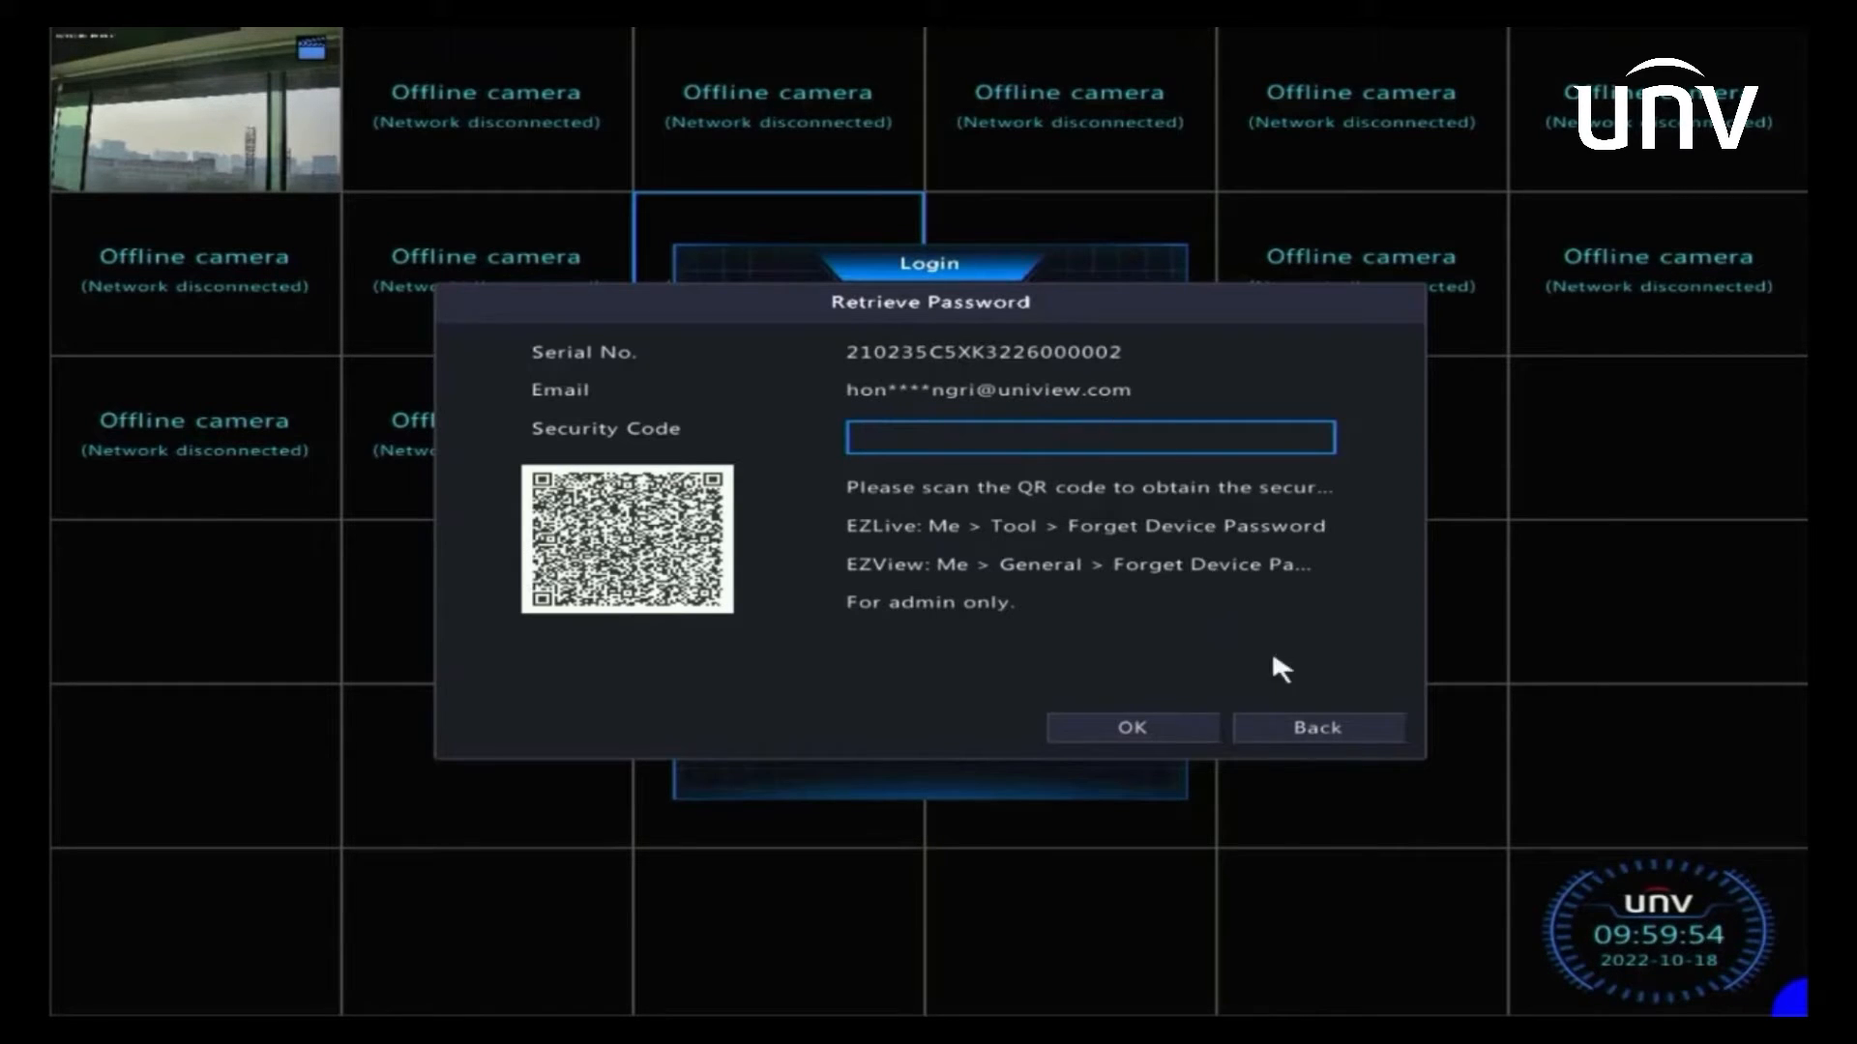
# - Go to System > User and start editing the admin account
pyautogui.click(1319, 728)
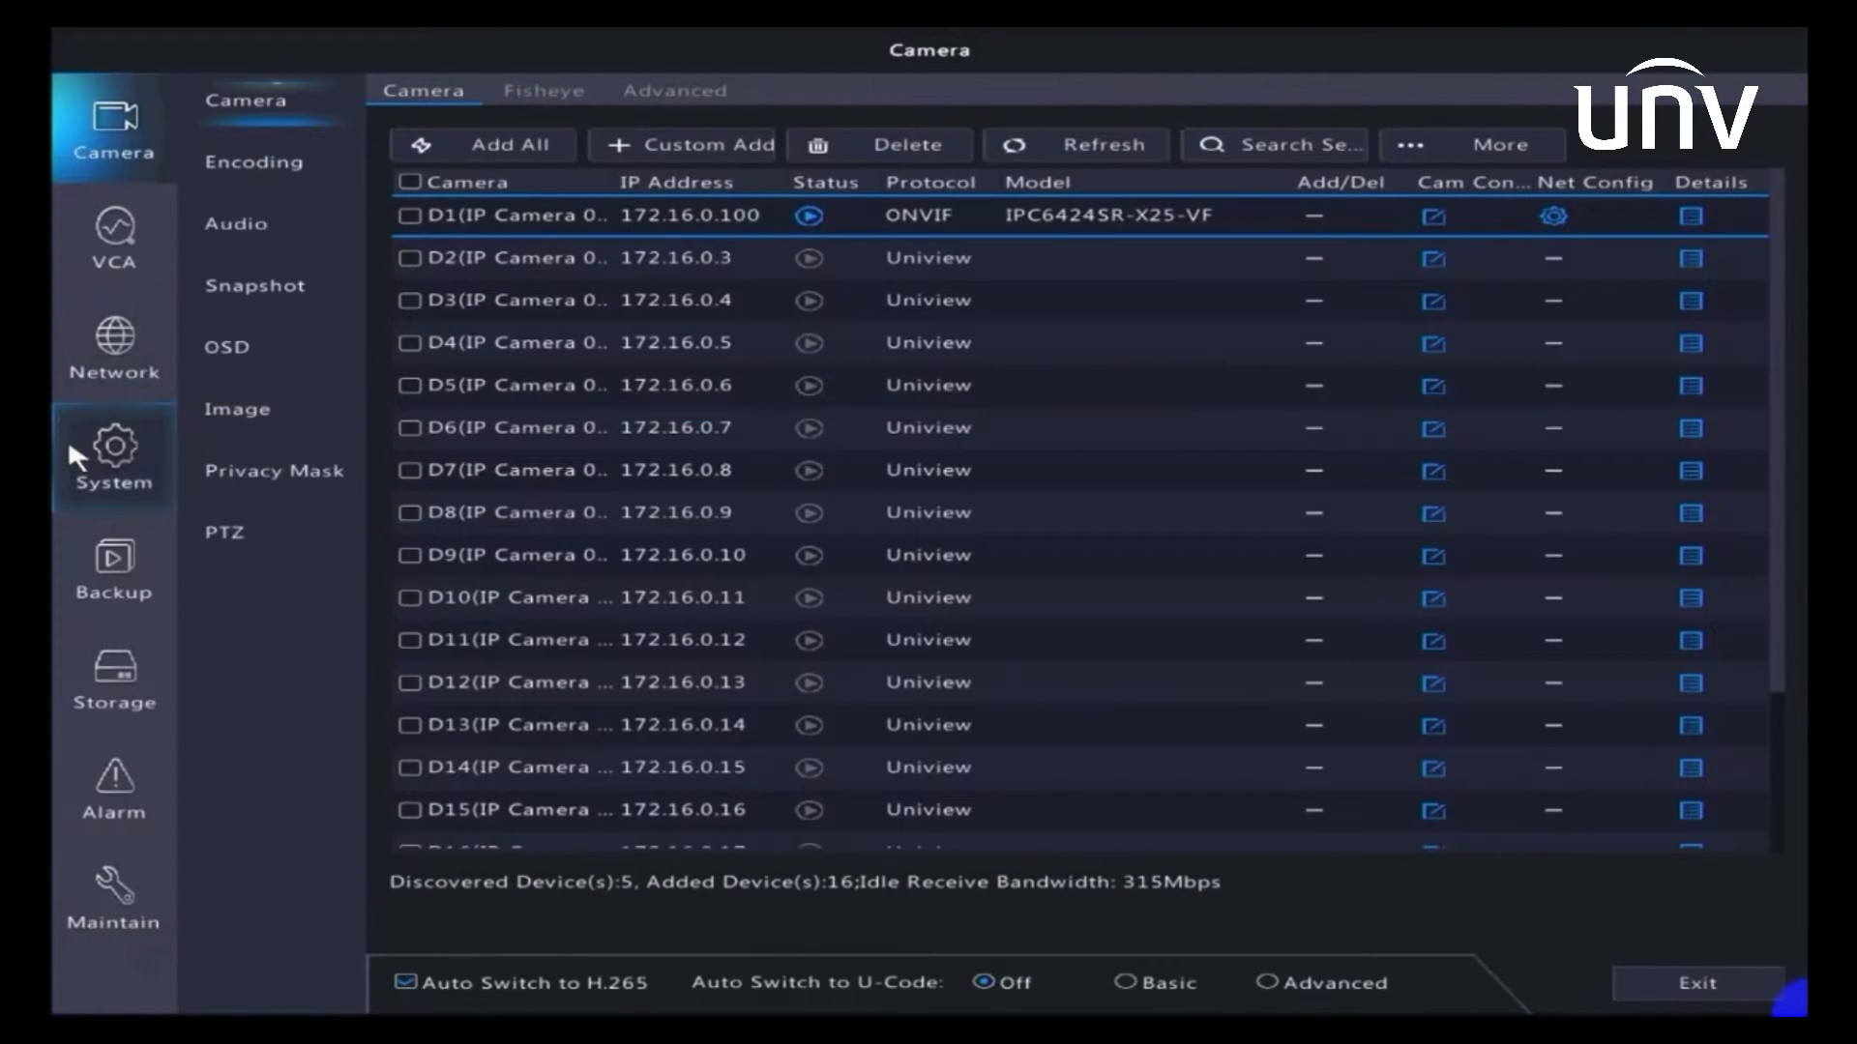
pyautogui.click(112, 456)
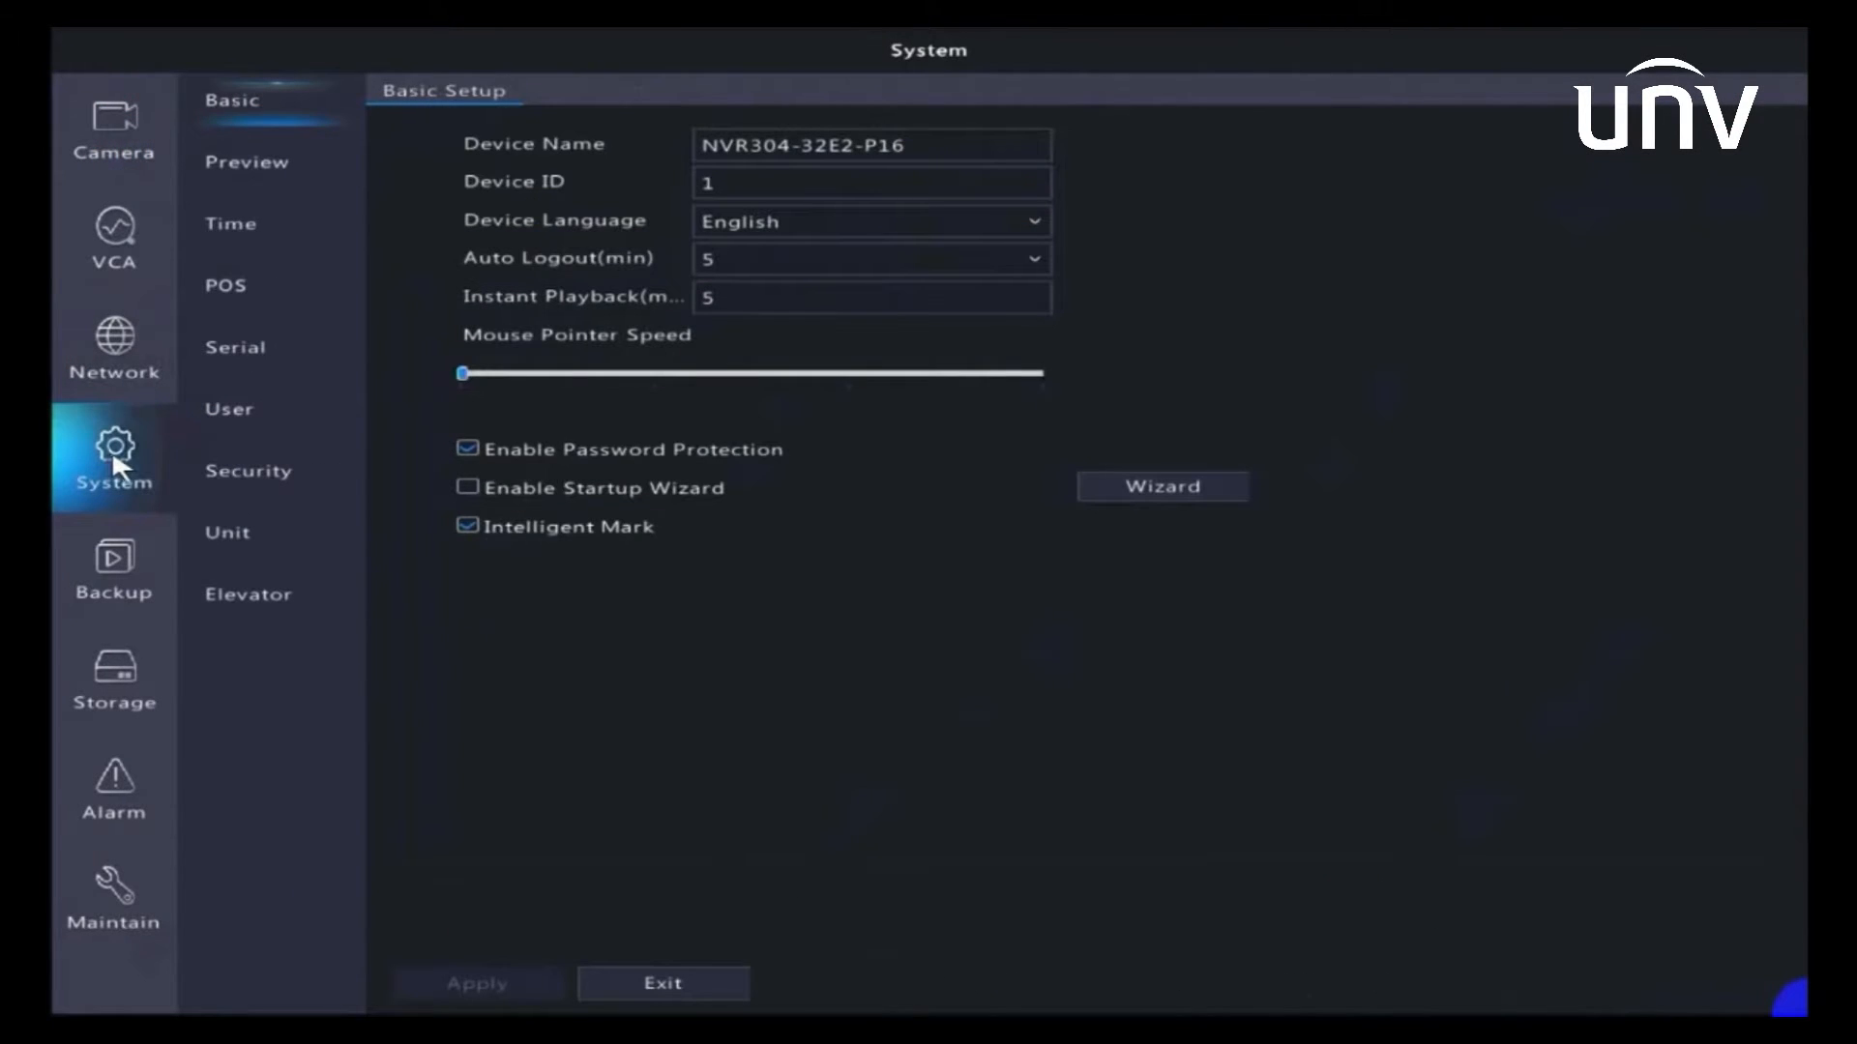
pyautogui.click(229, 409)
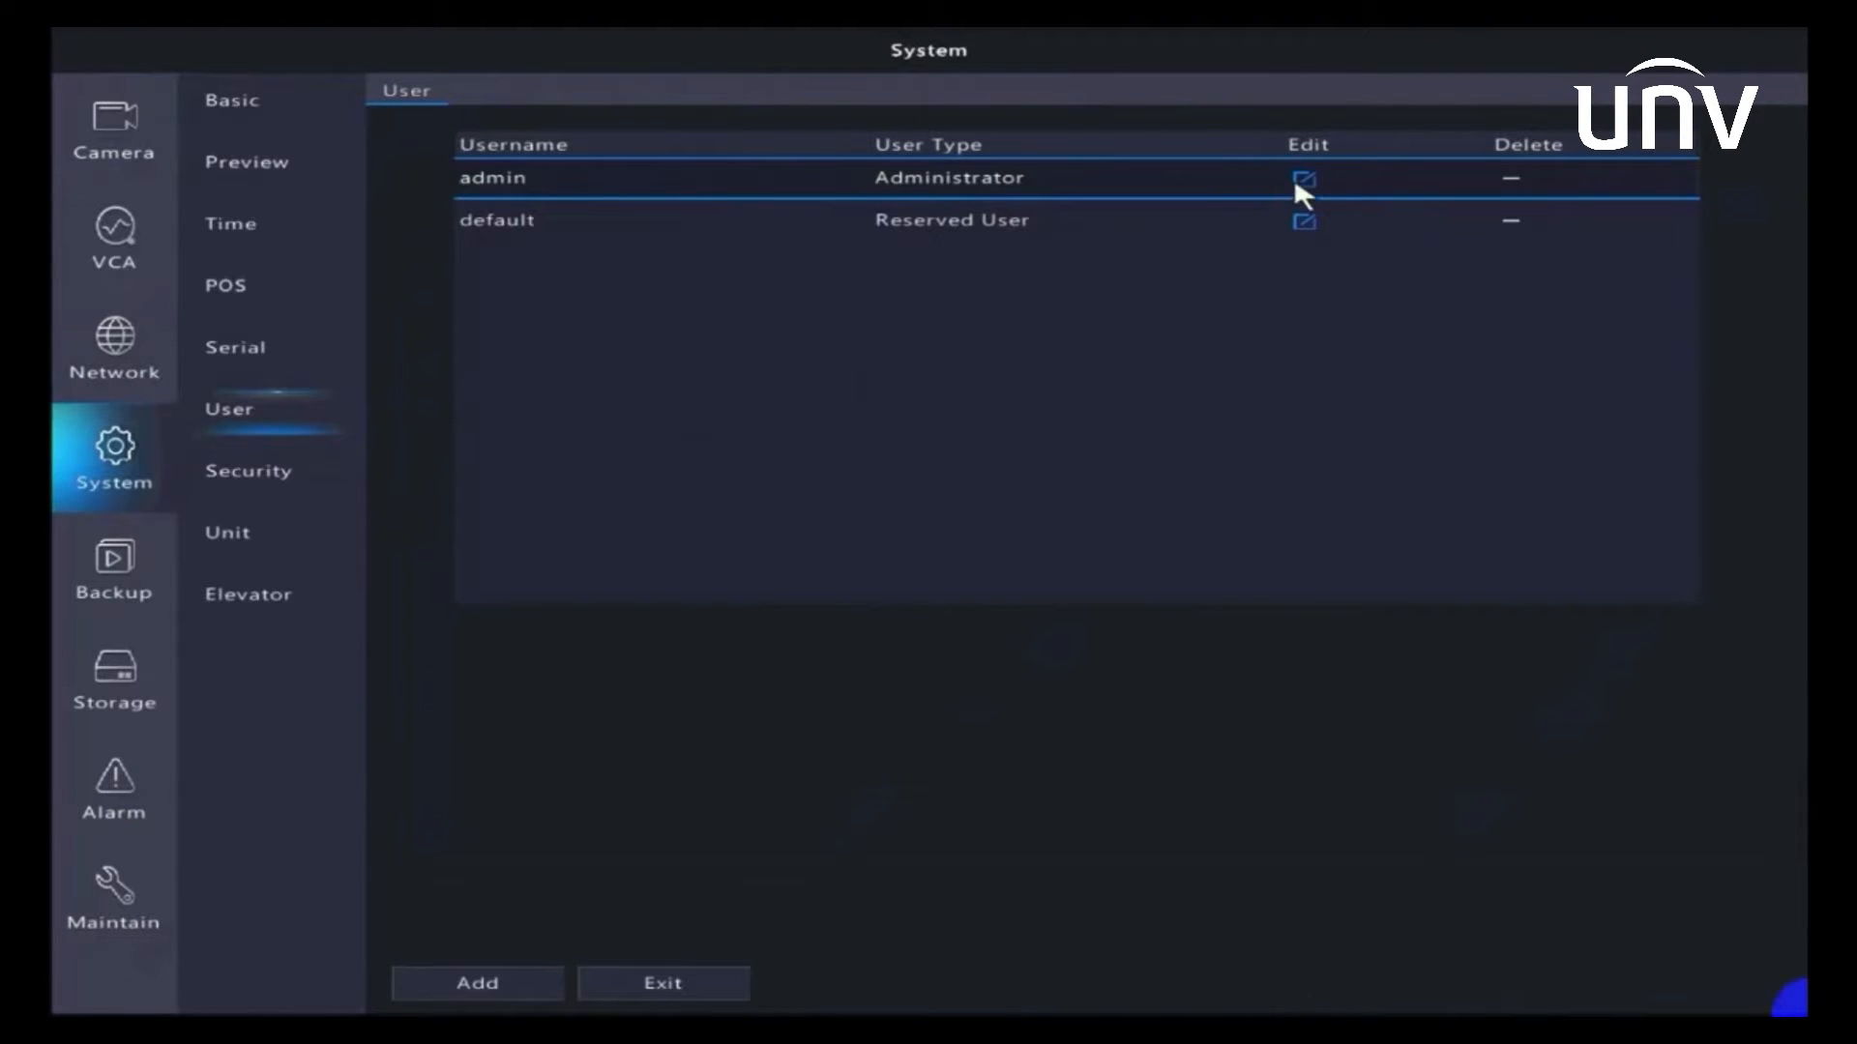
pyautogui.click(1303, 178)
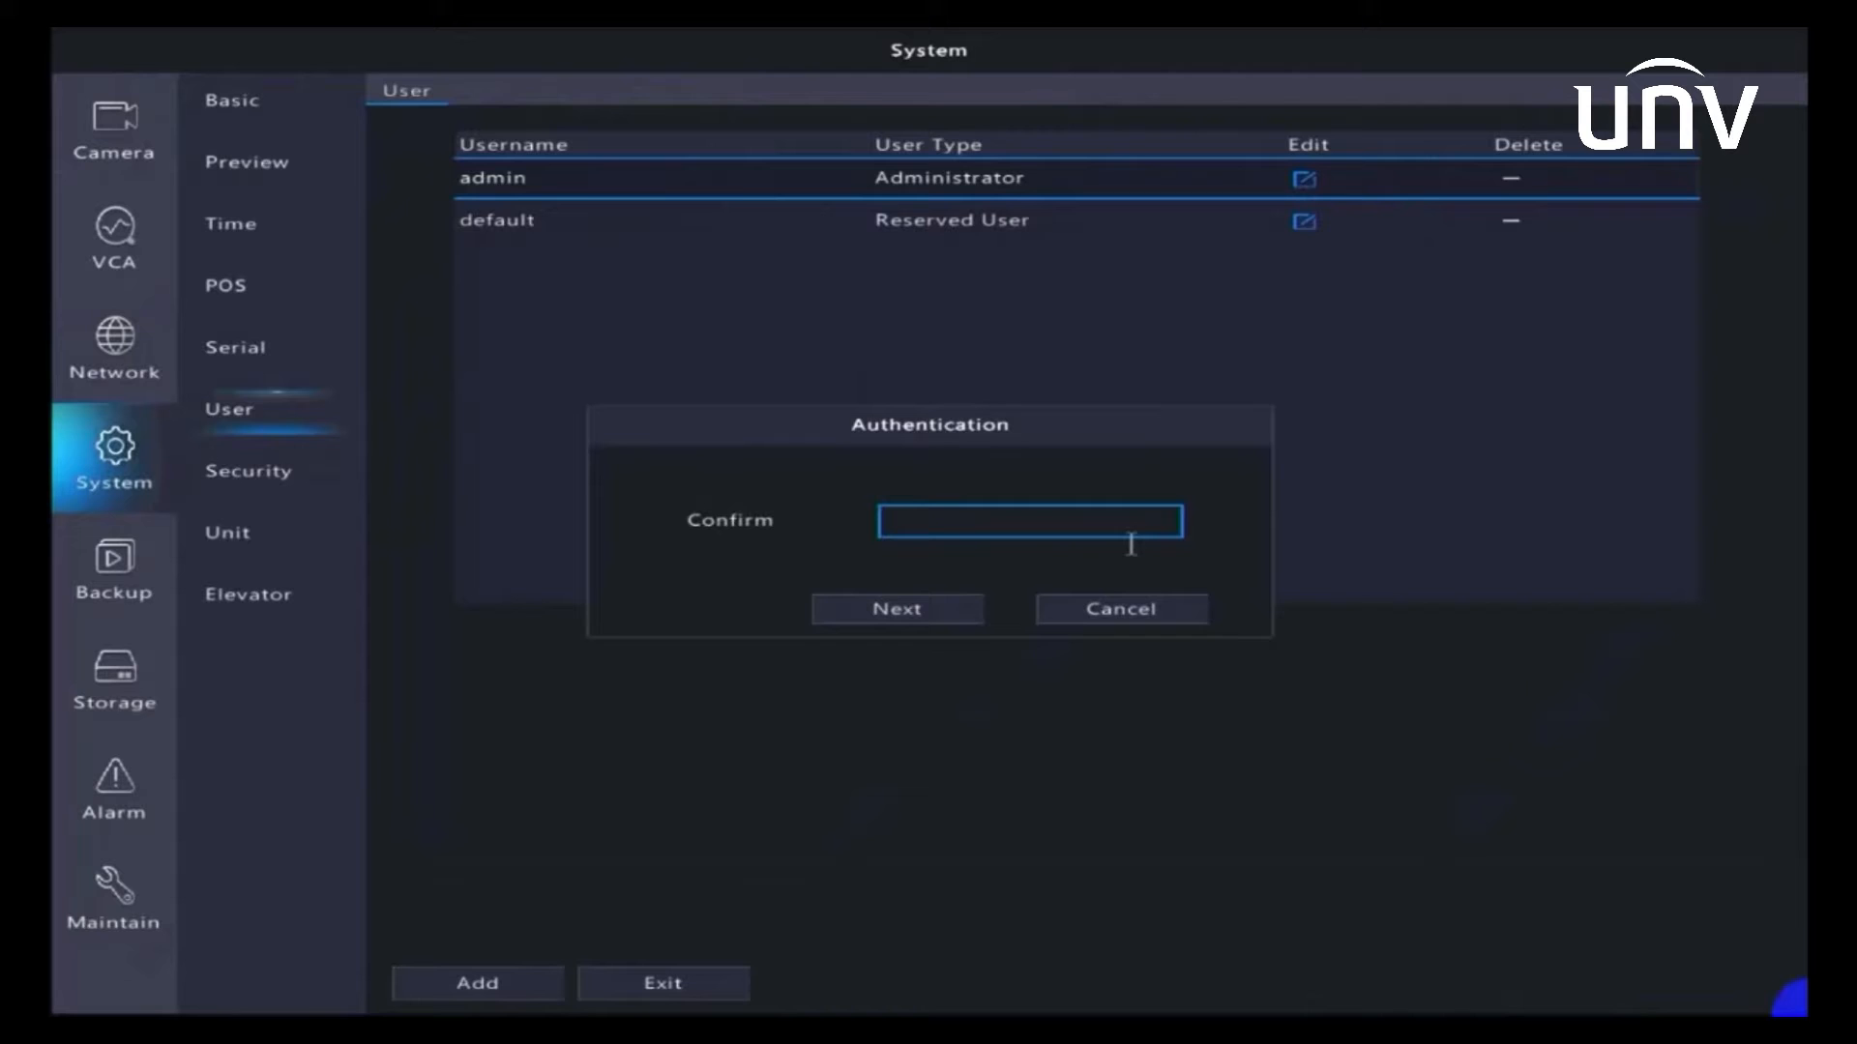
# - Authenticate with the NVR device password and continue to Change Password
pyautogui.click(1030, 521)
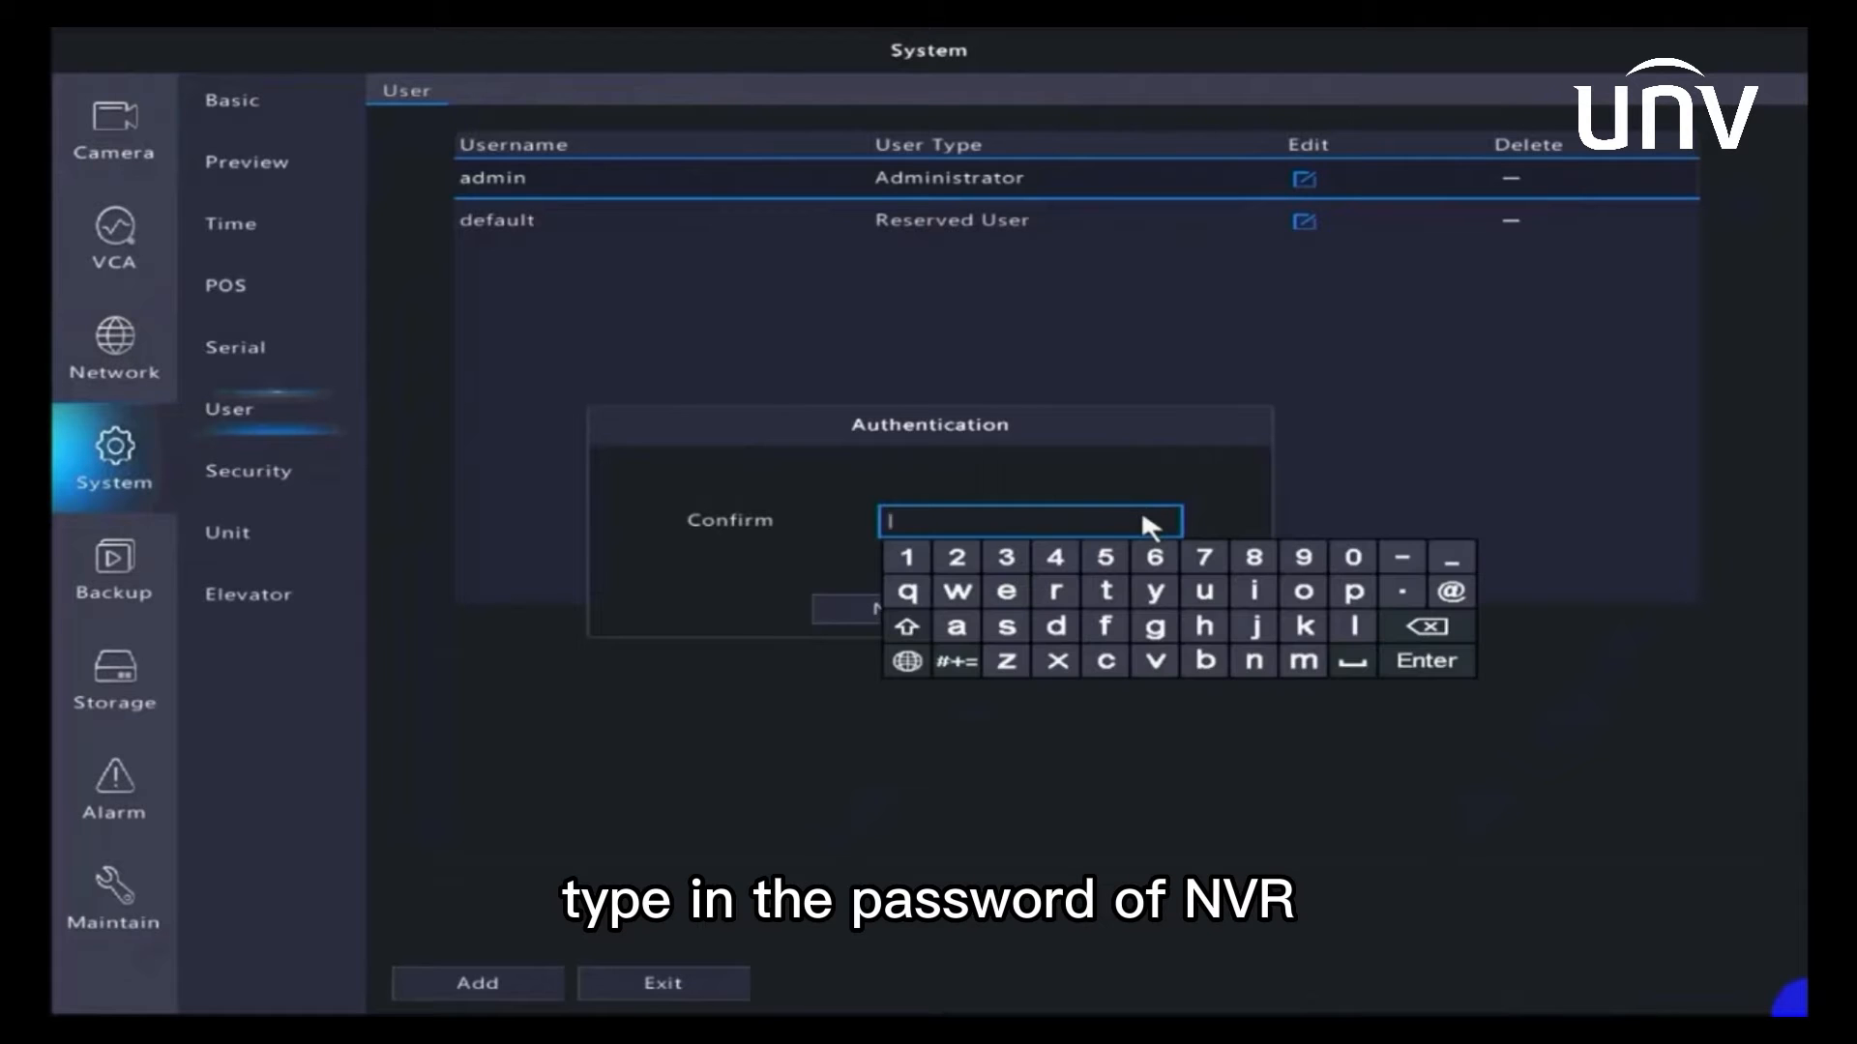
pyautogui.click(907, 626)
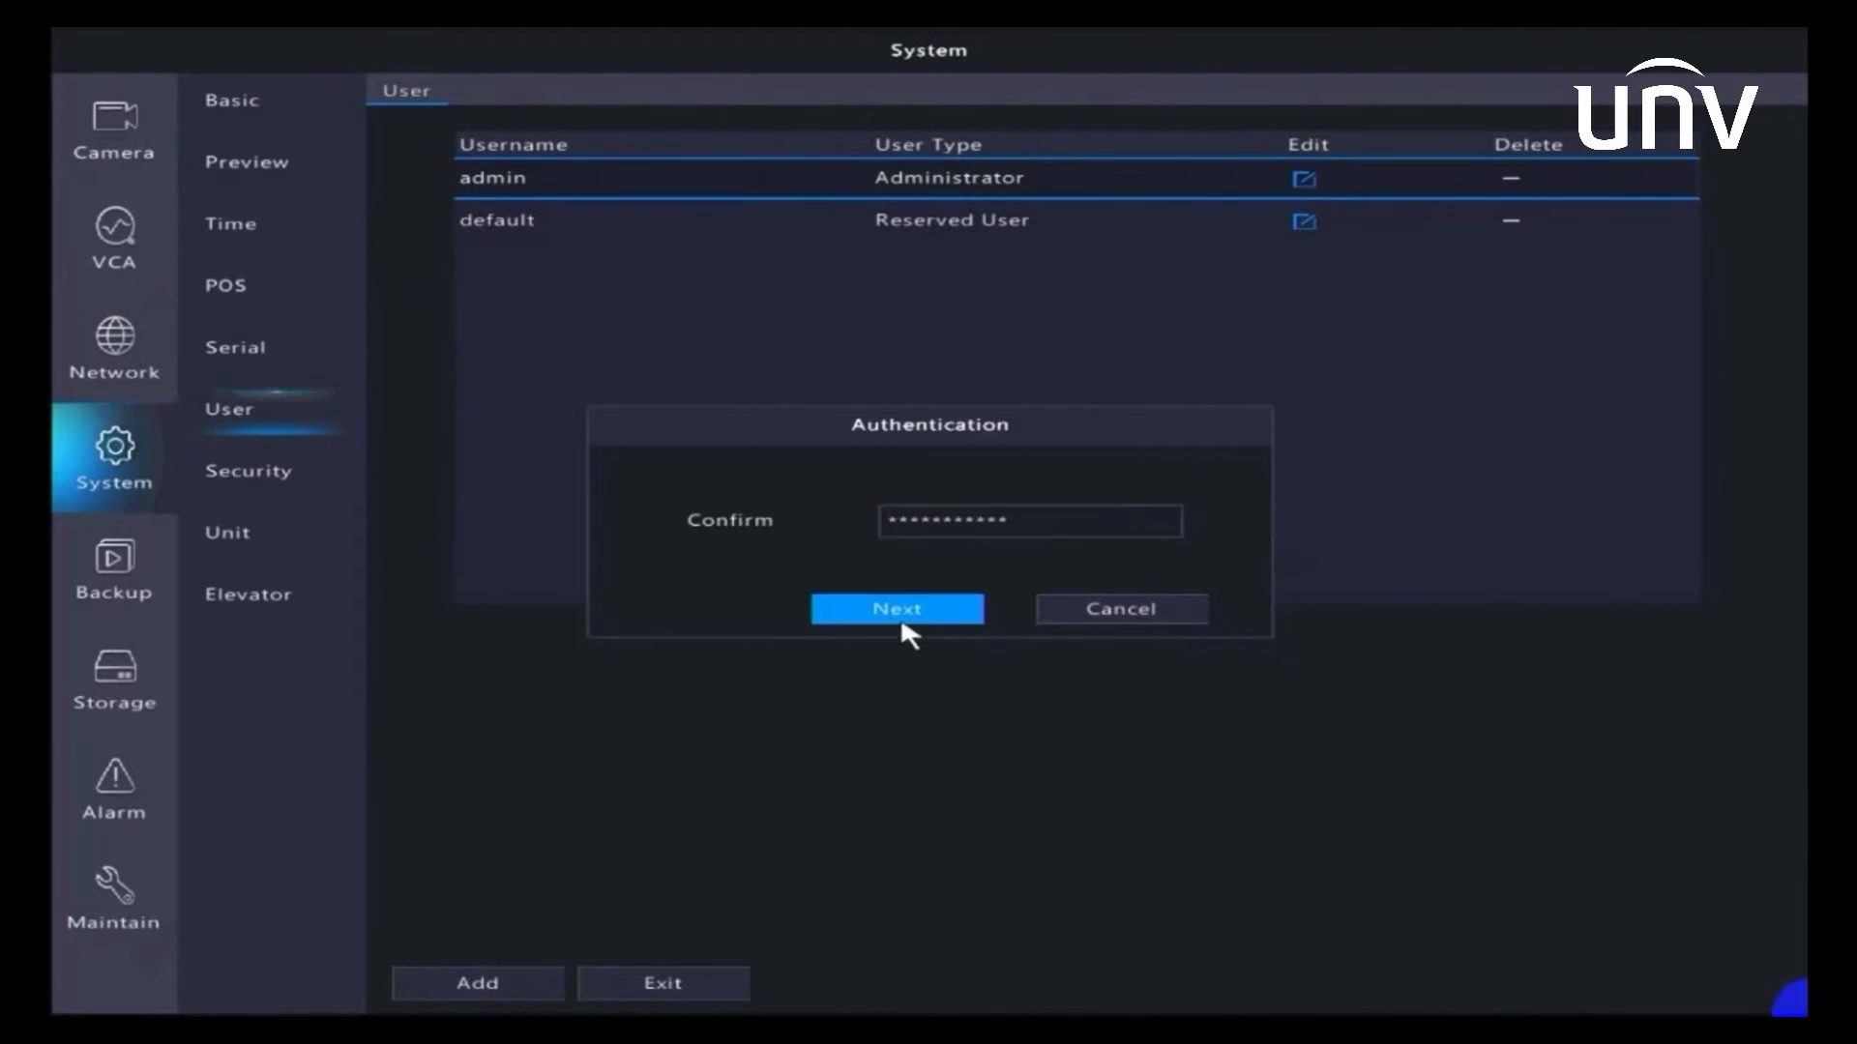
pyautogui.click(896, 609)
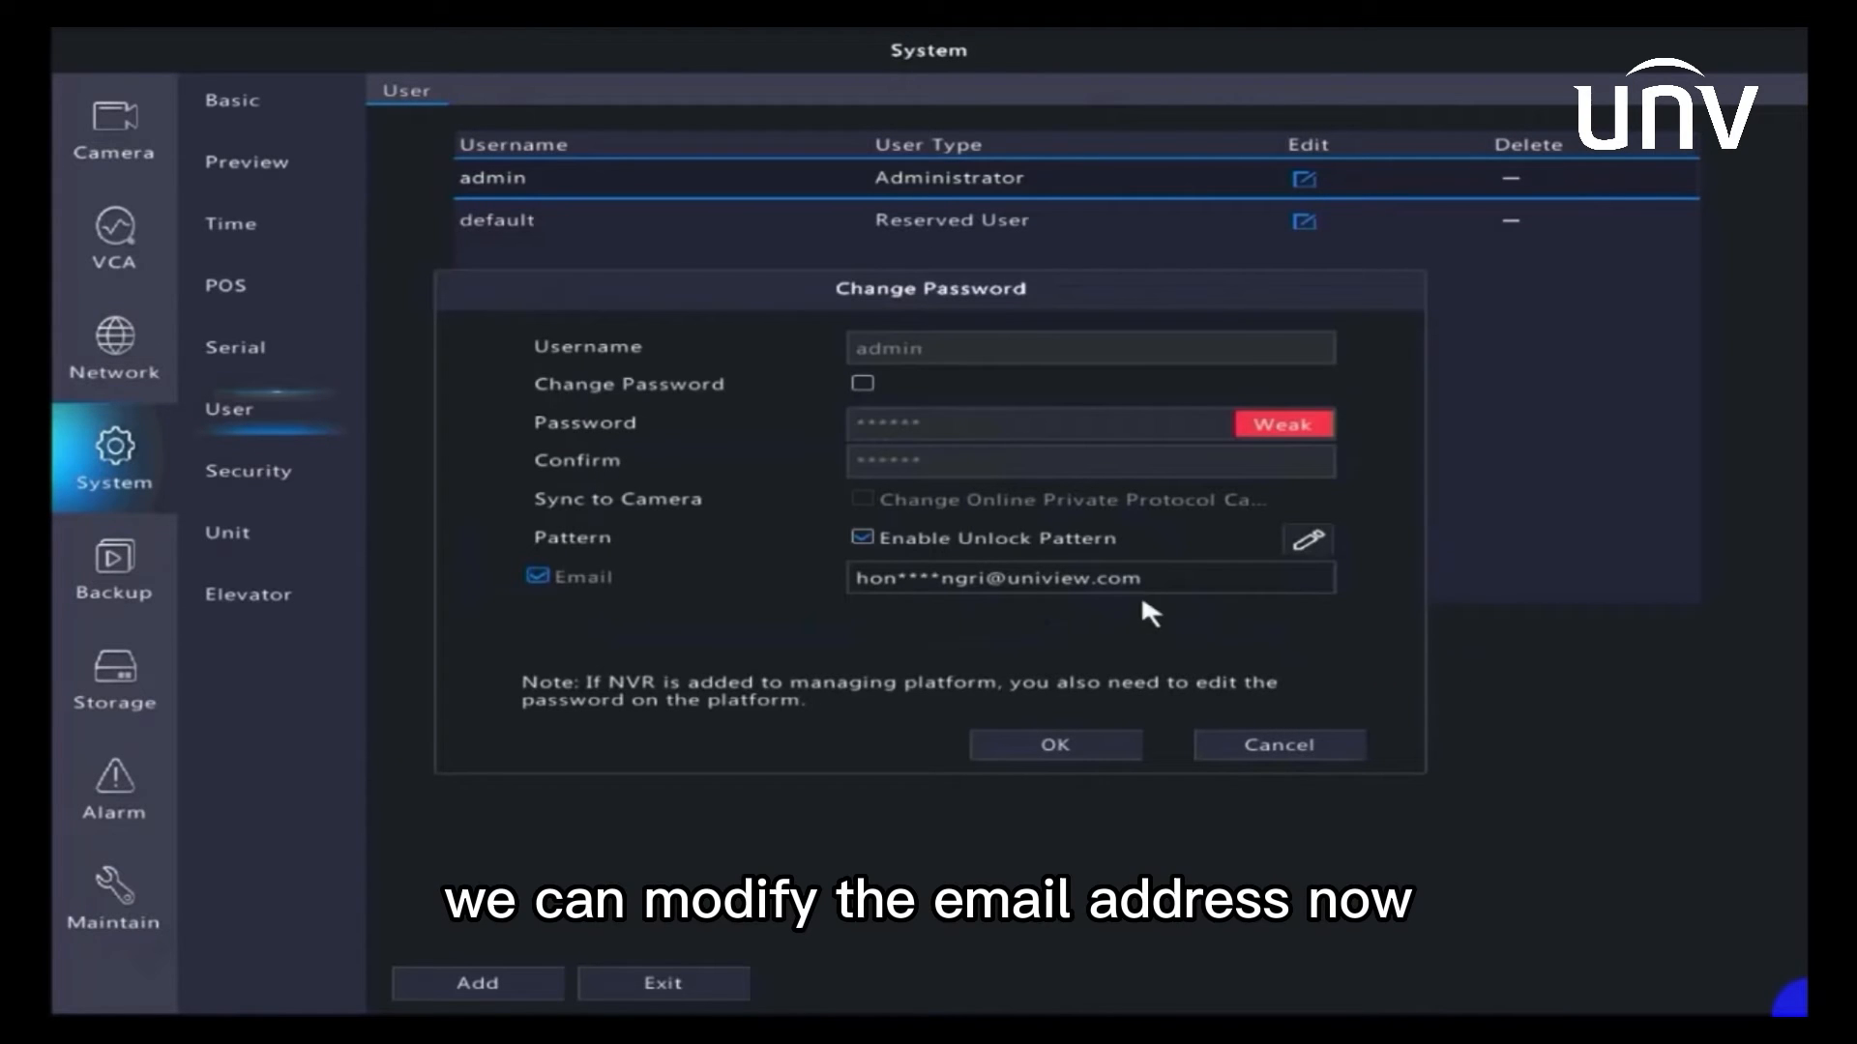
# - Start editing the admin's Email field in Change Password
pyautogui.click(1092, 578)
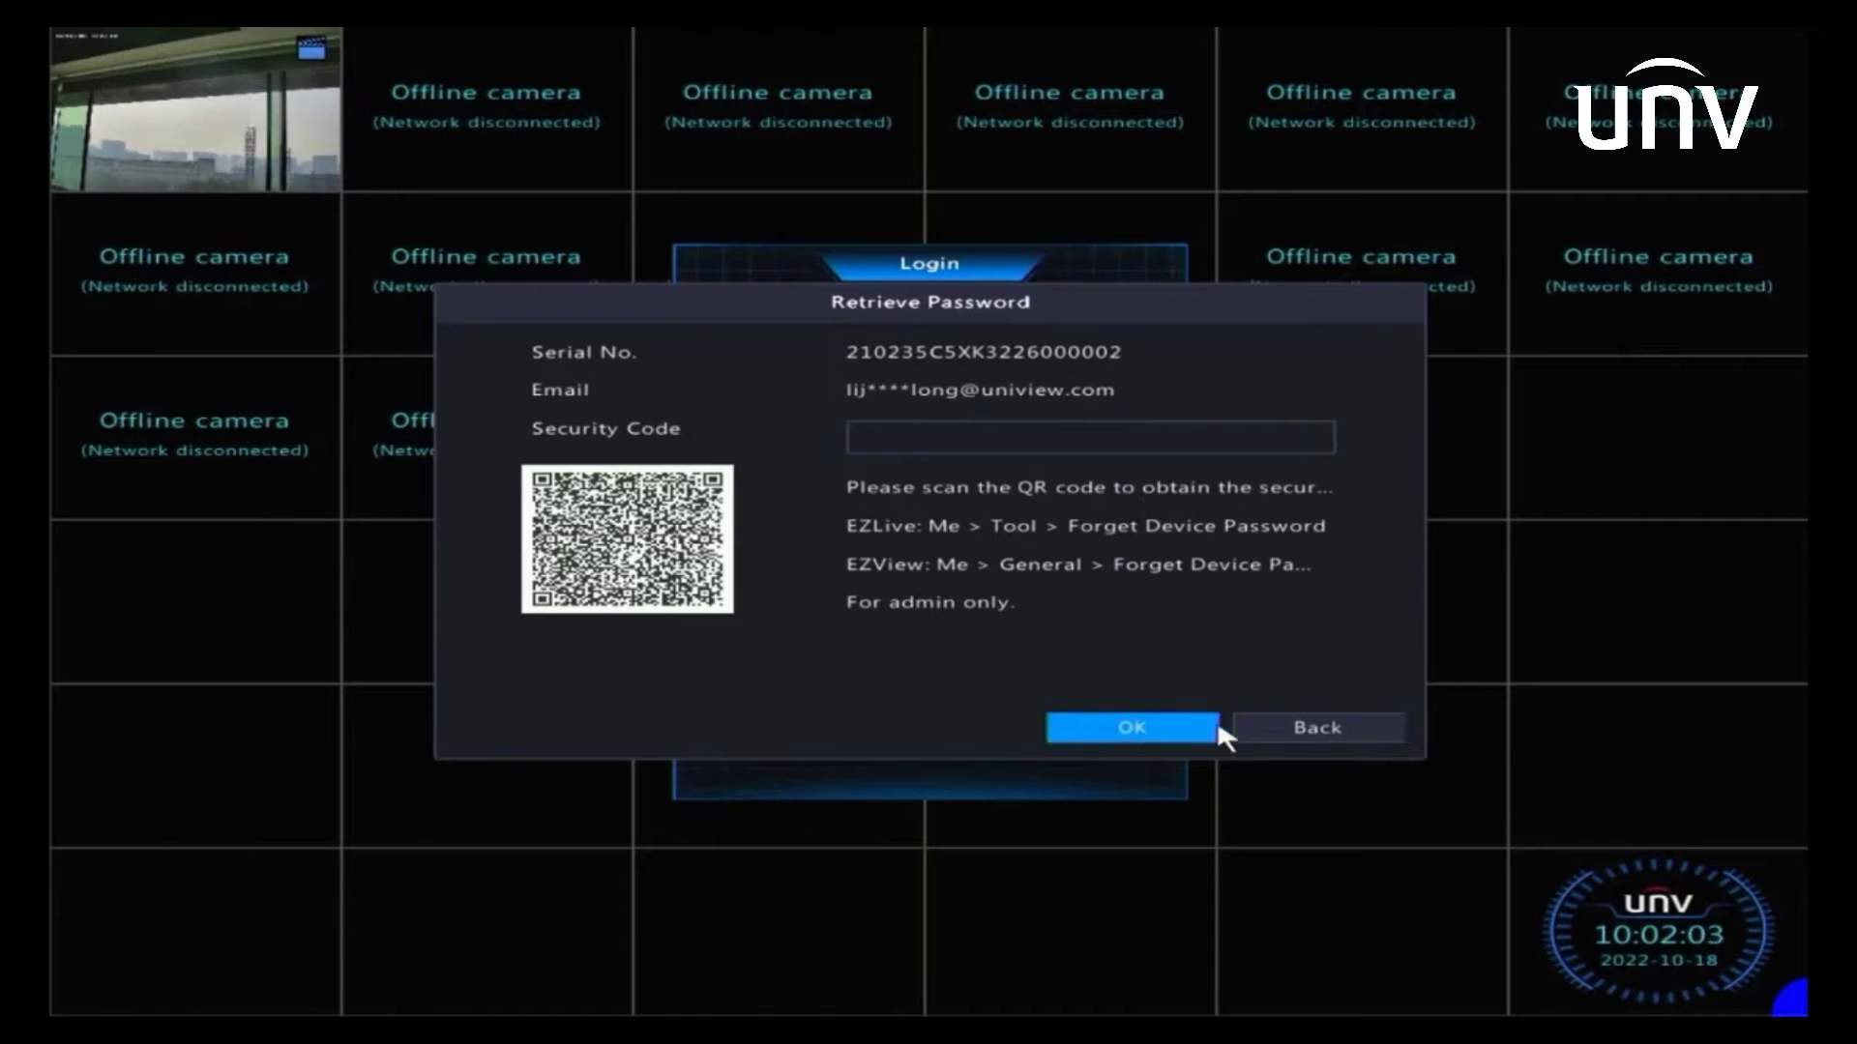
pyautogui.moveTo(1305, 728)
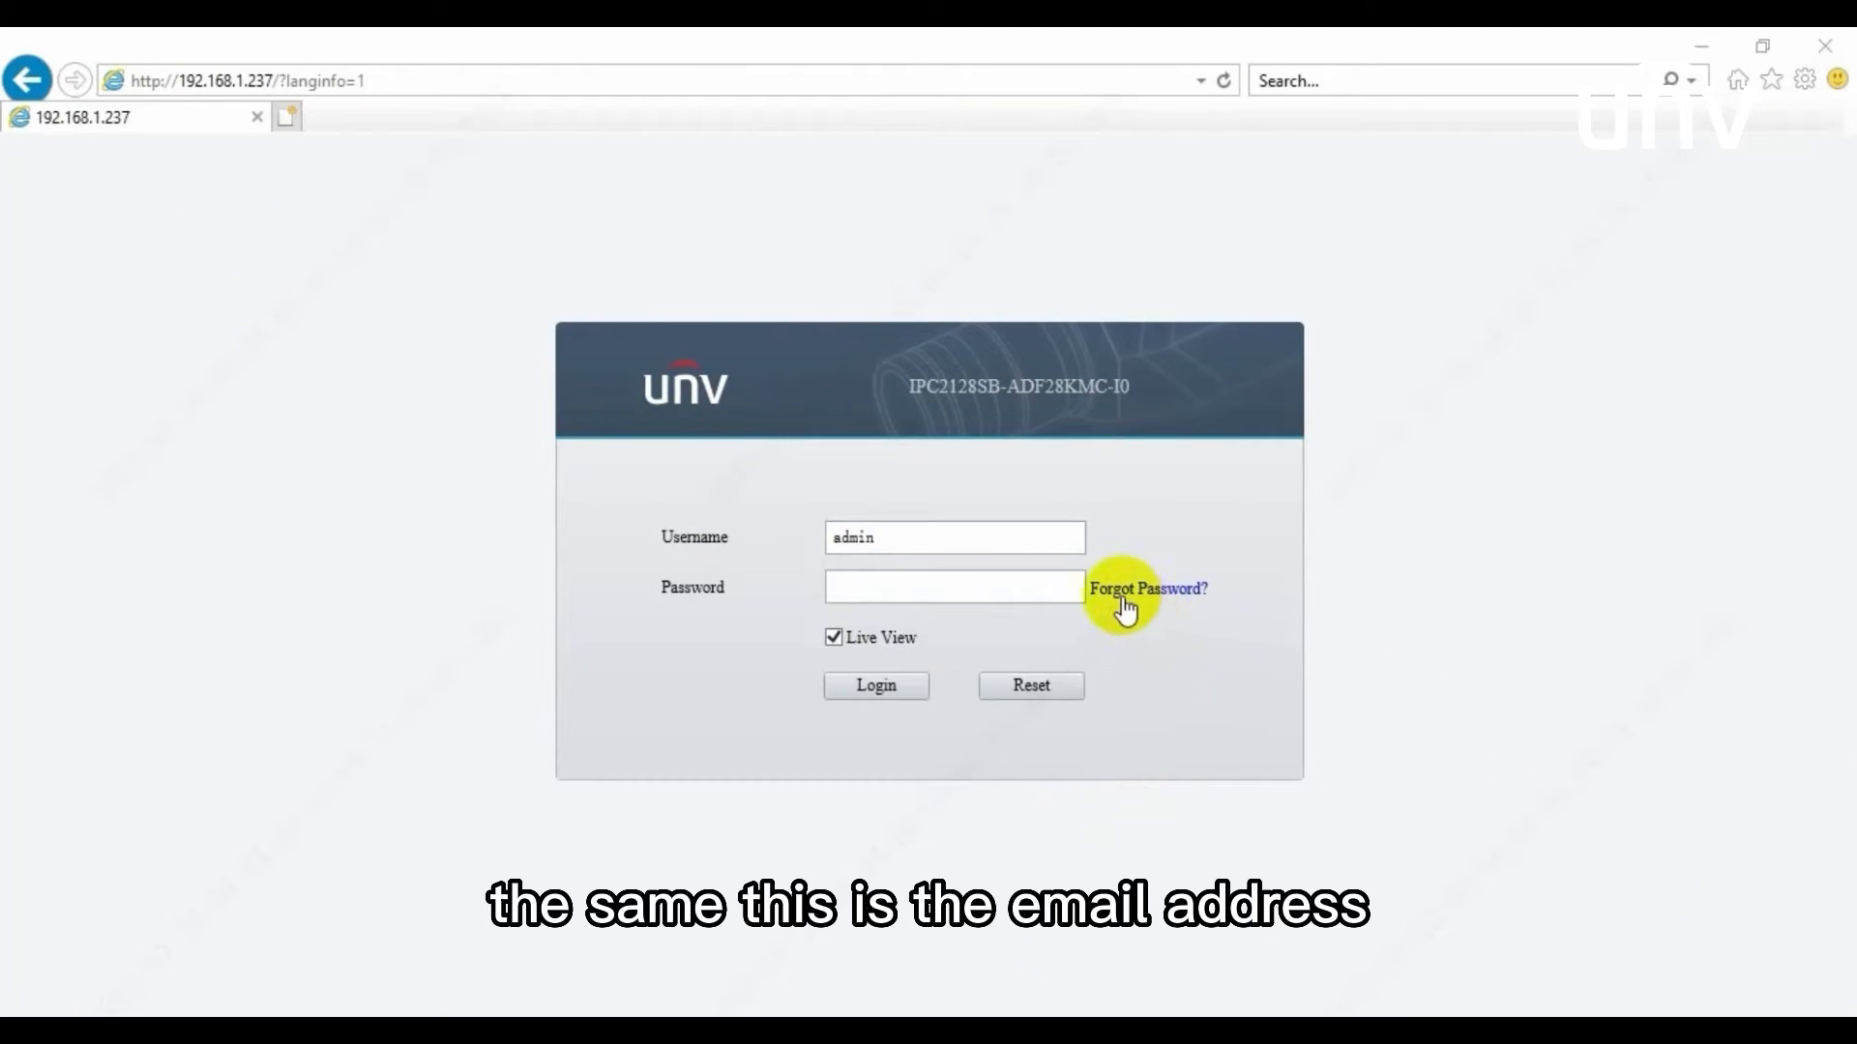
# - Open Forgot Password? on the camera login page and highlight the masked recipient email
pyautogui.click(1149, 589)
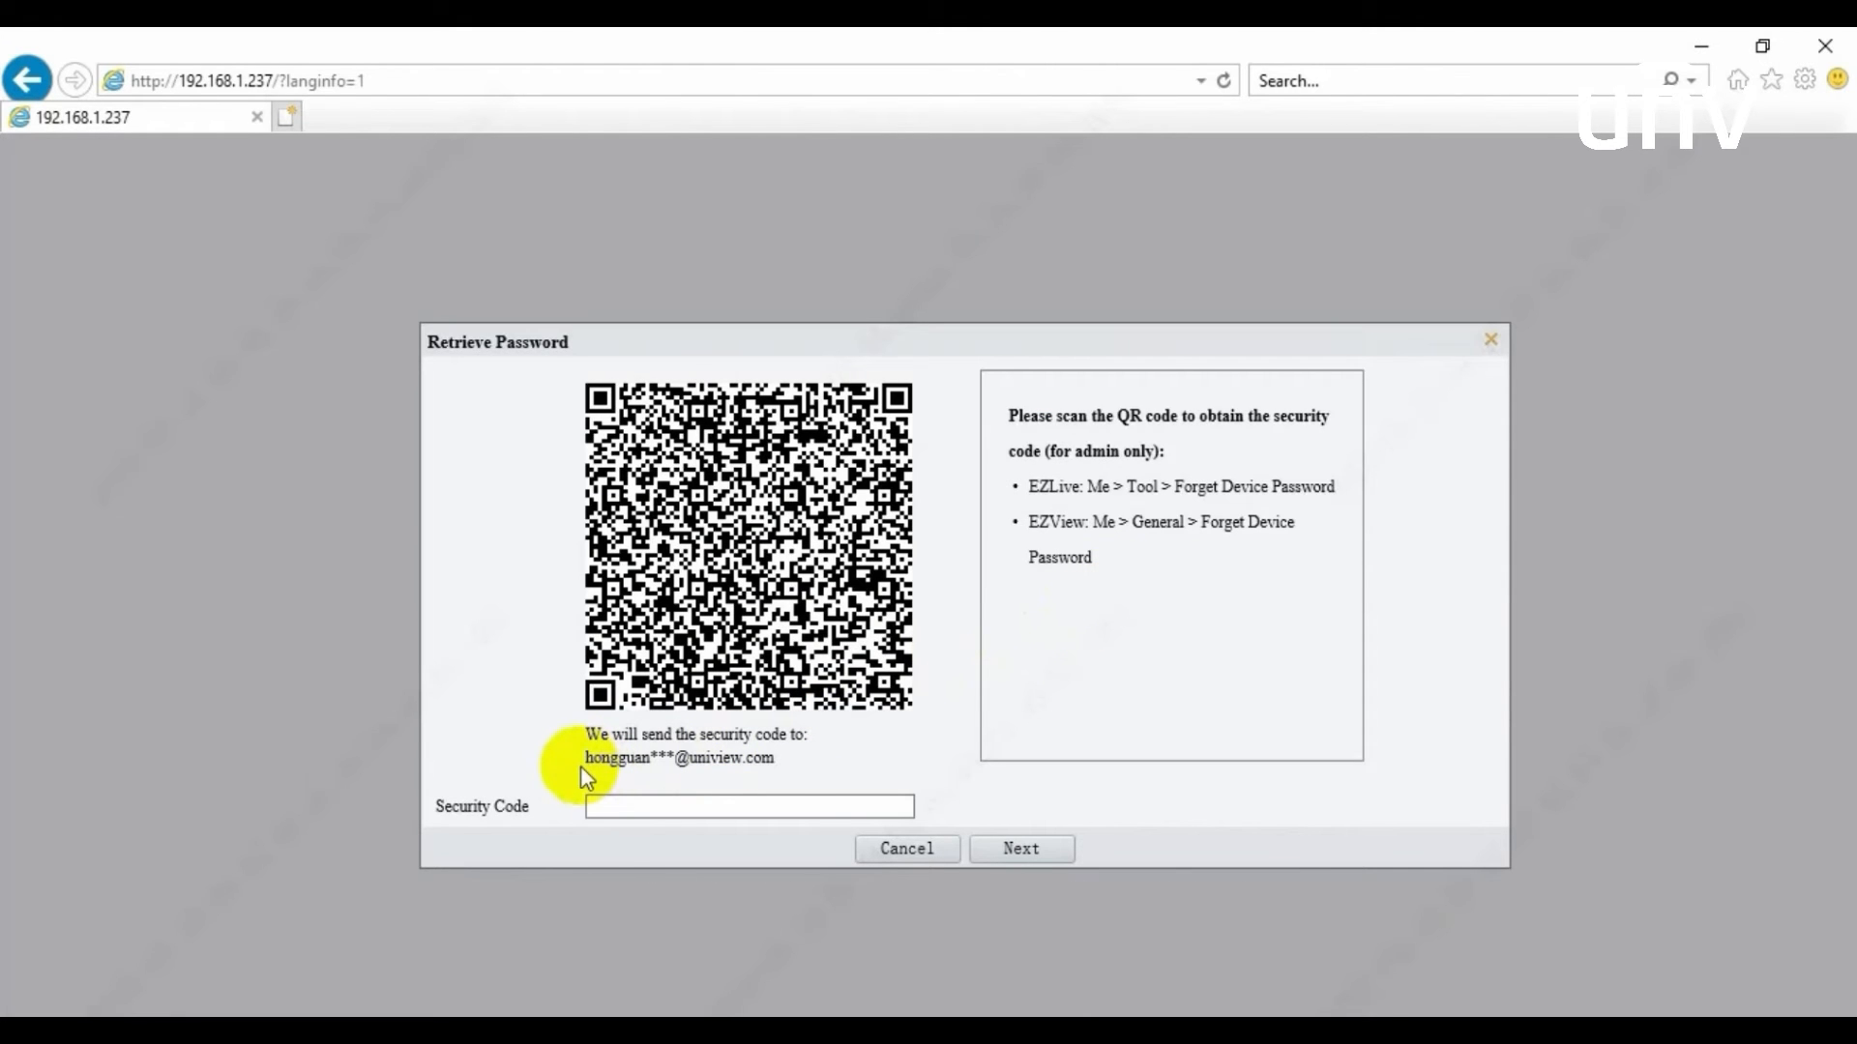
pyautogui.moveTo(584, 758); pyautogui.dragTo(776, 758)
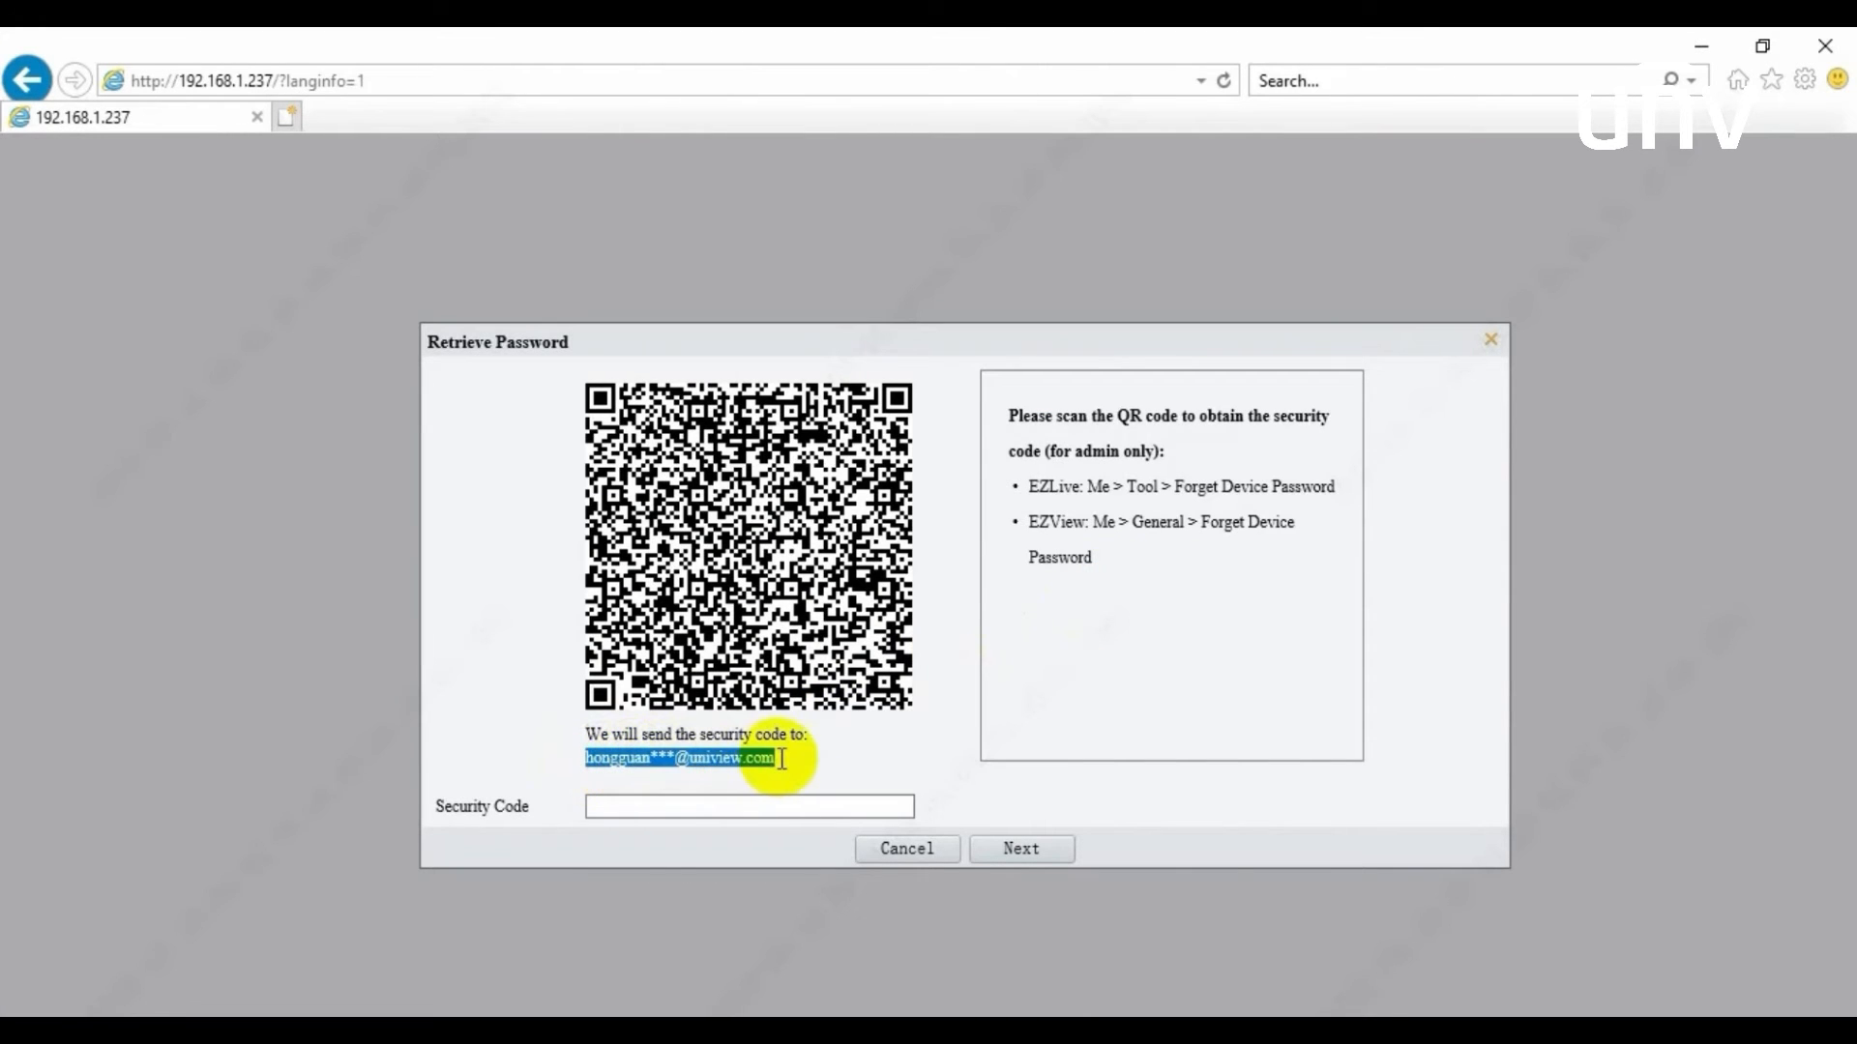
pyautogui.moveTo(856, 867)
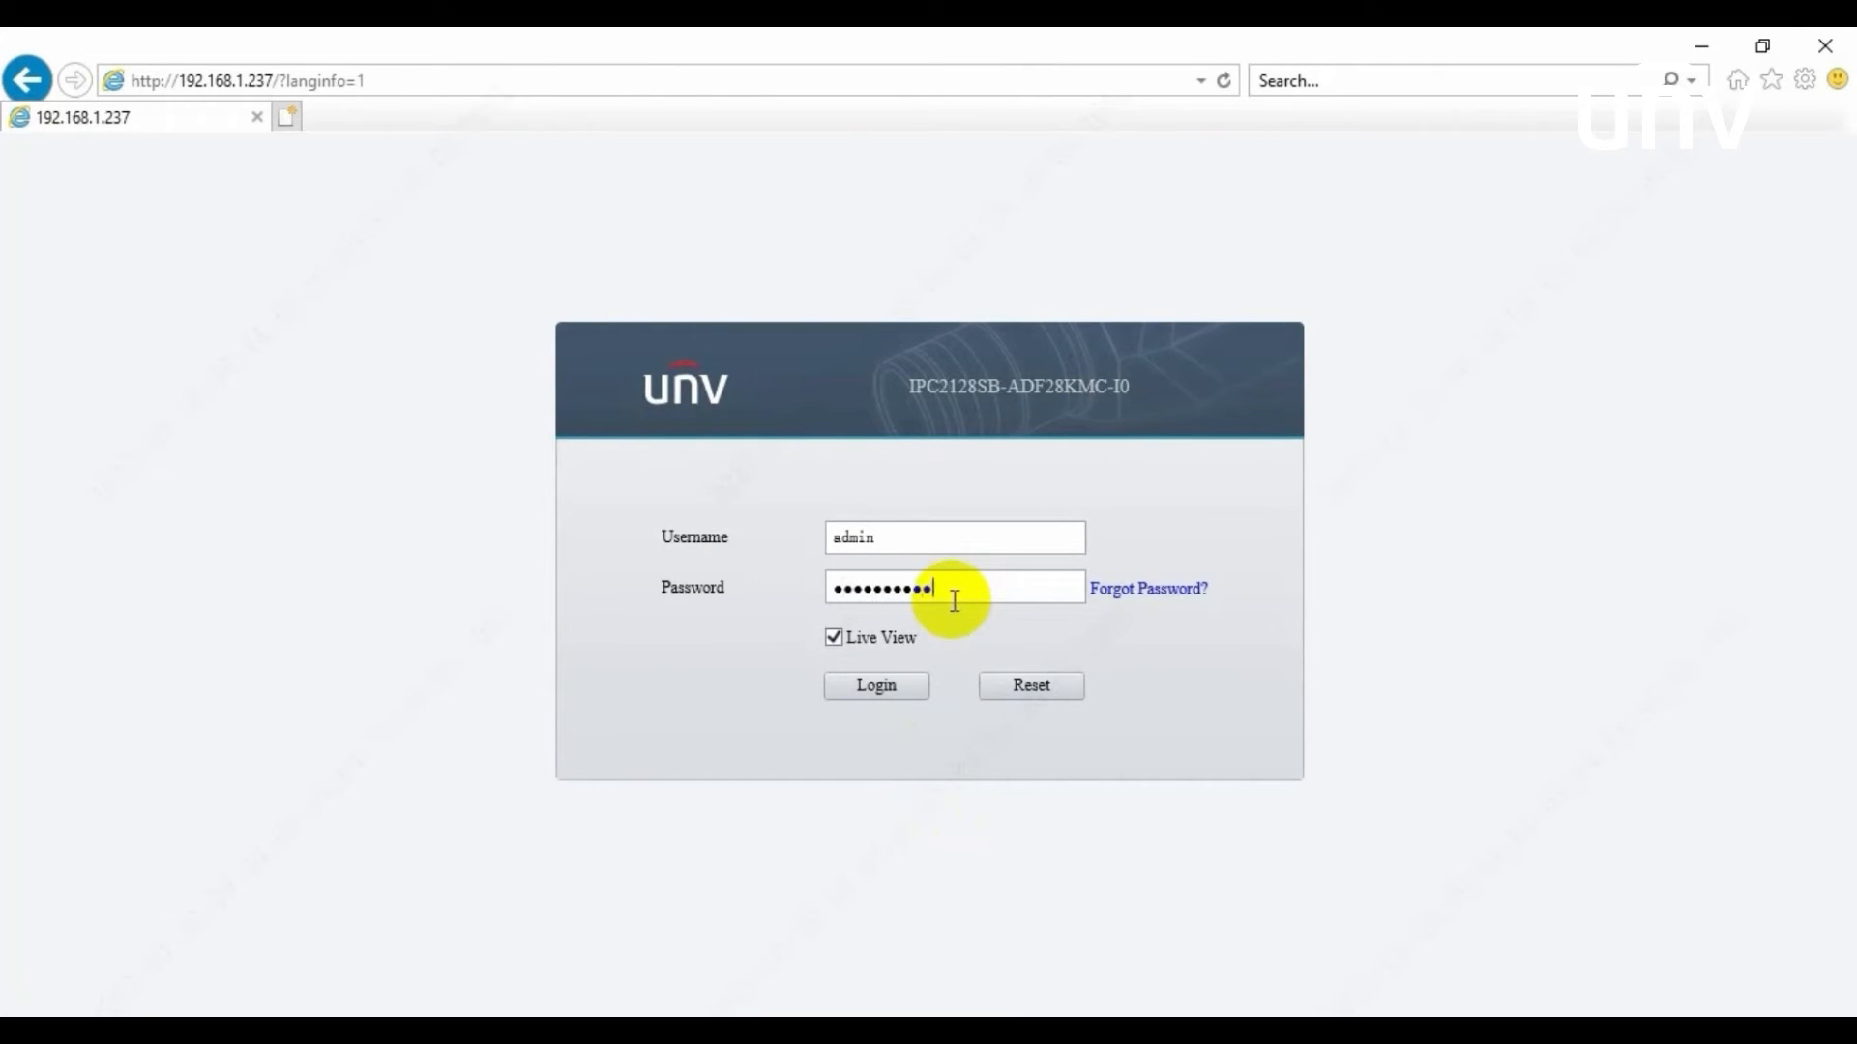
# - Log in to the camera as admin and open Setup > Security > User
pyautogui.click(876, 685)
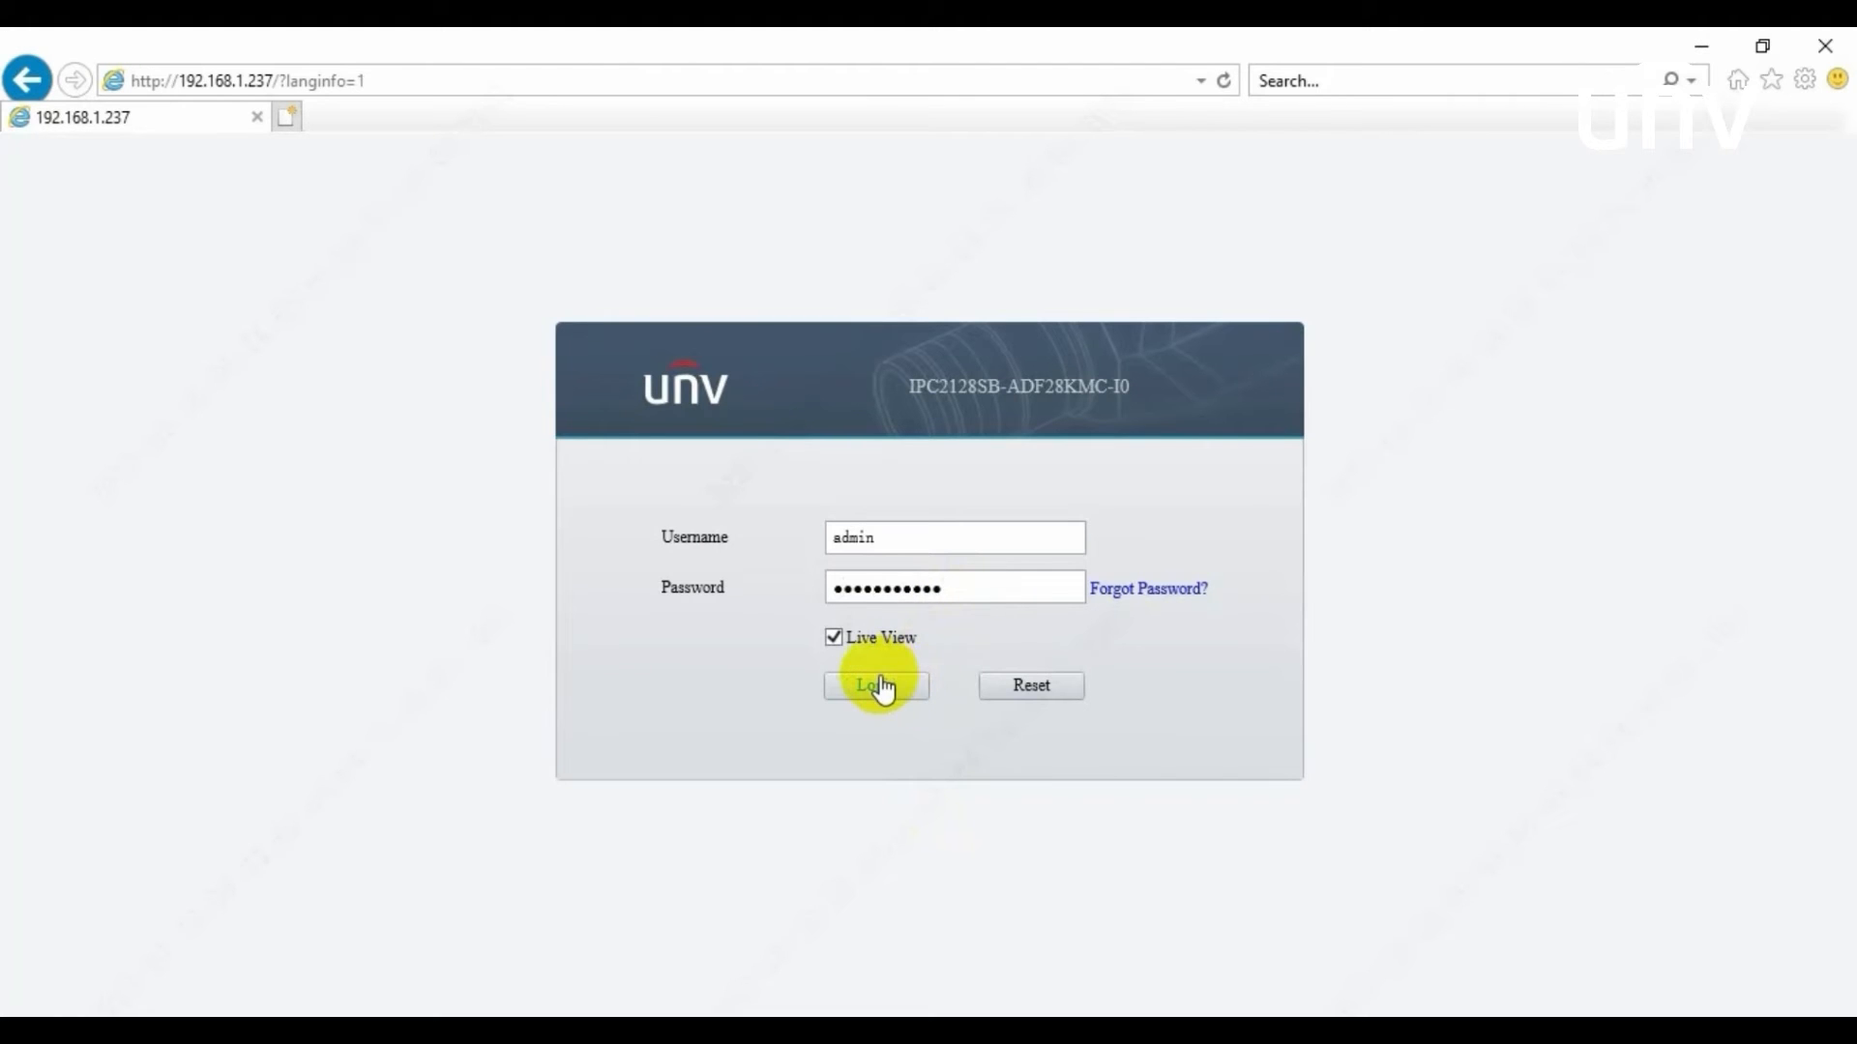
pyautogui.click(876, 686)
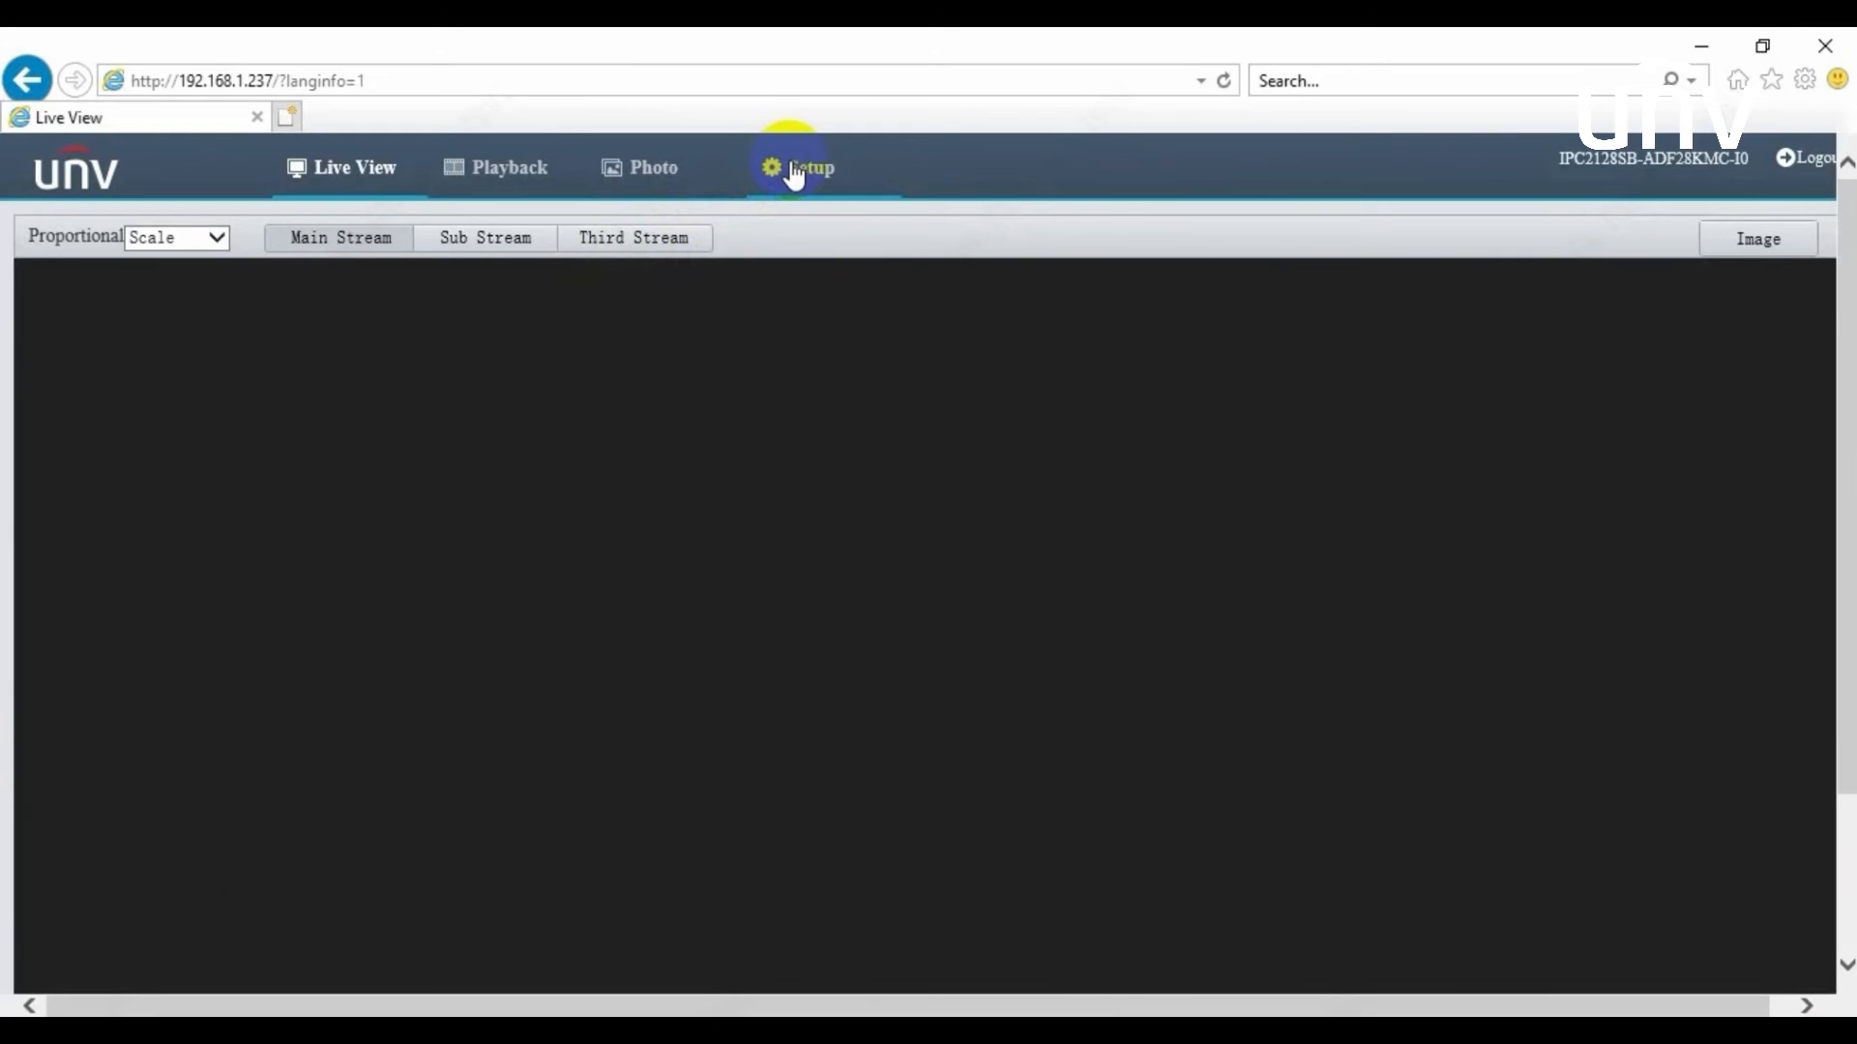
pyautogui.click(801, 167)
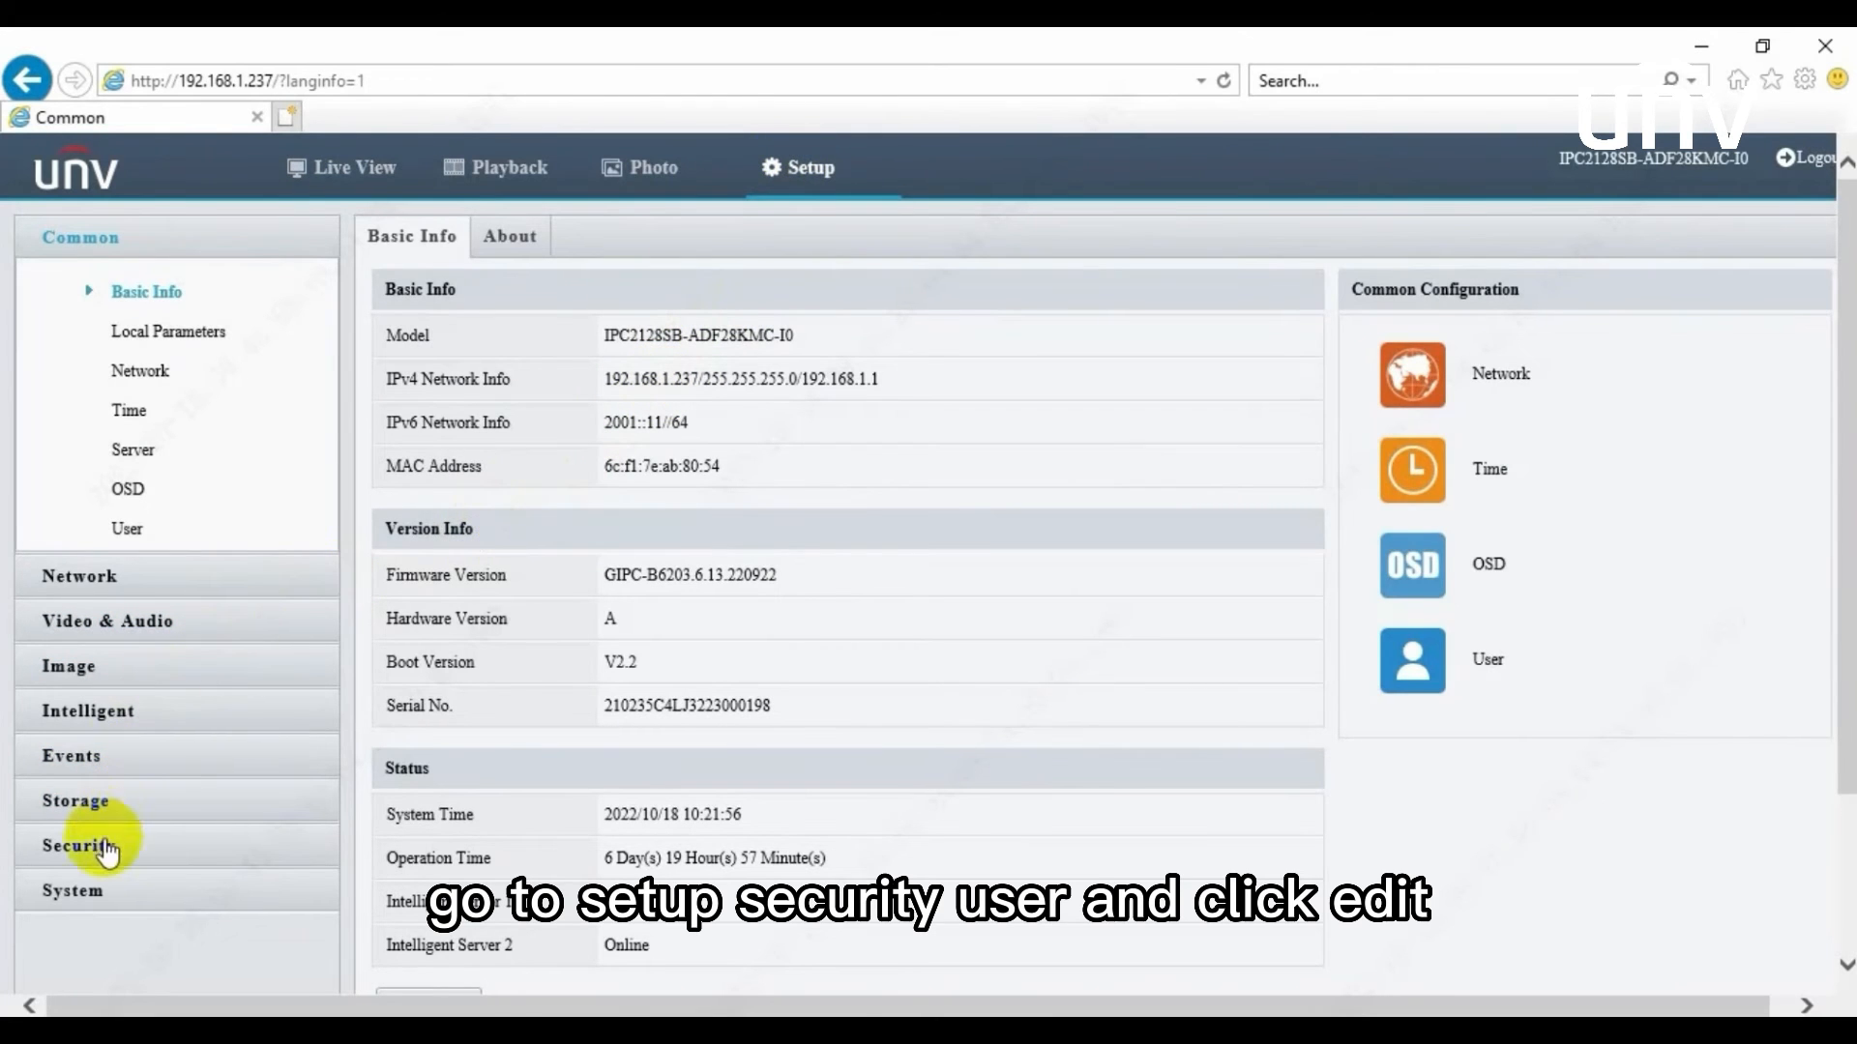
pyautogui.click(87, 844)
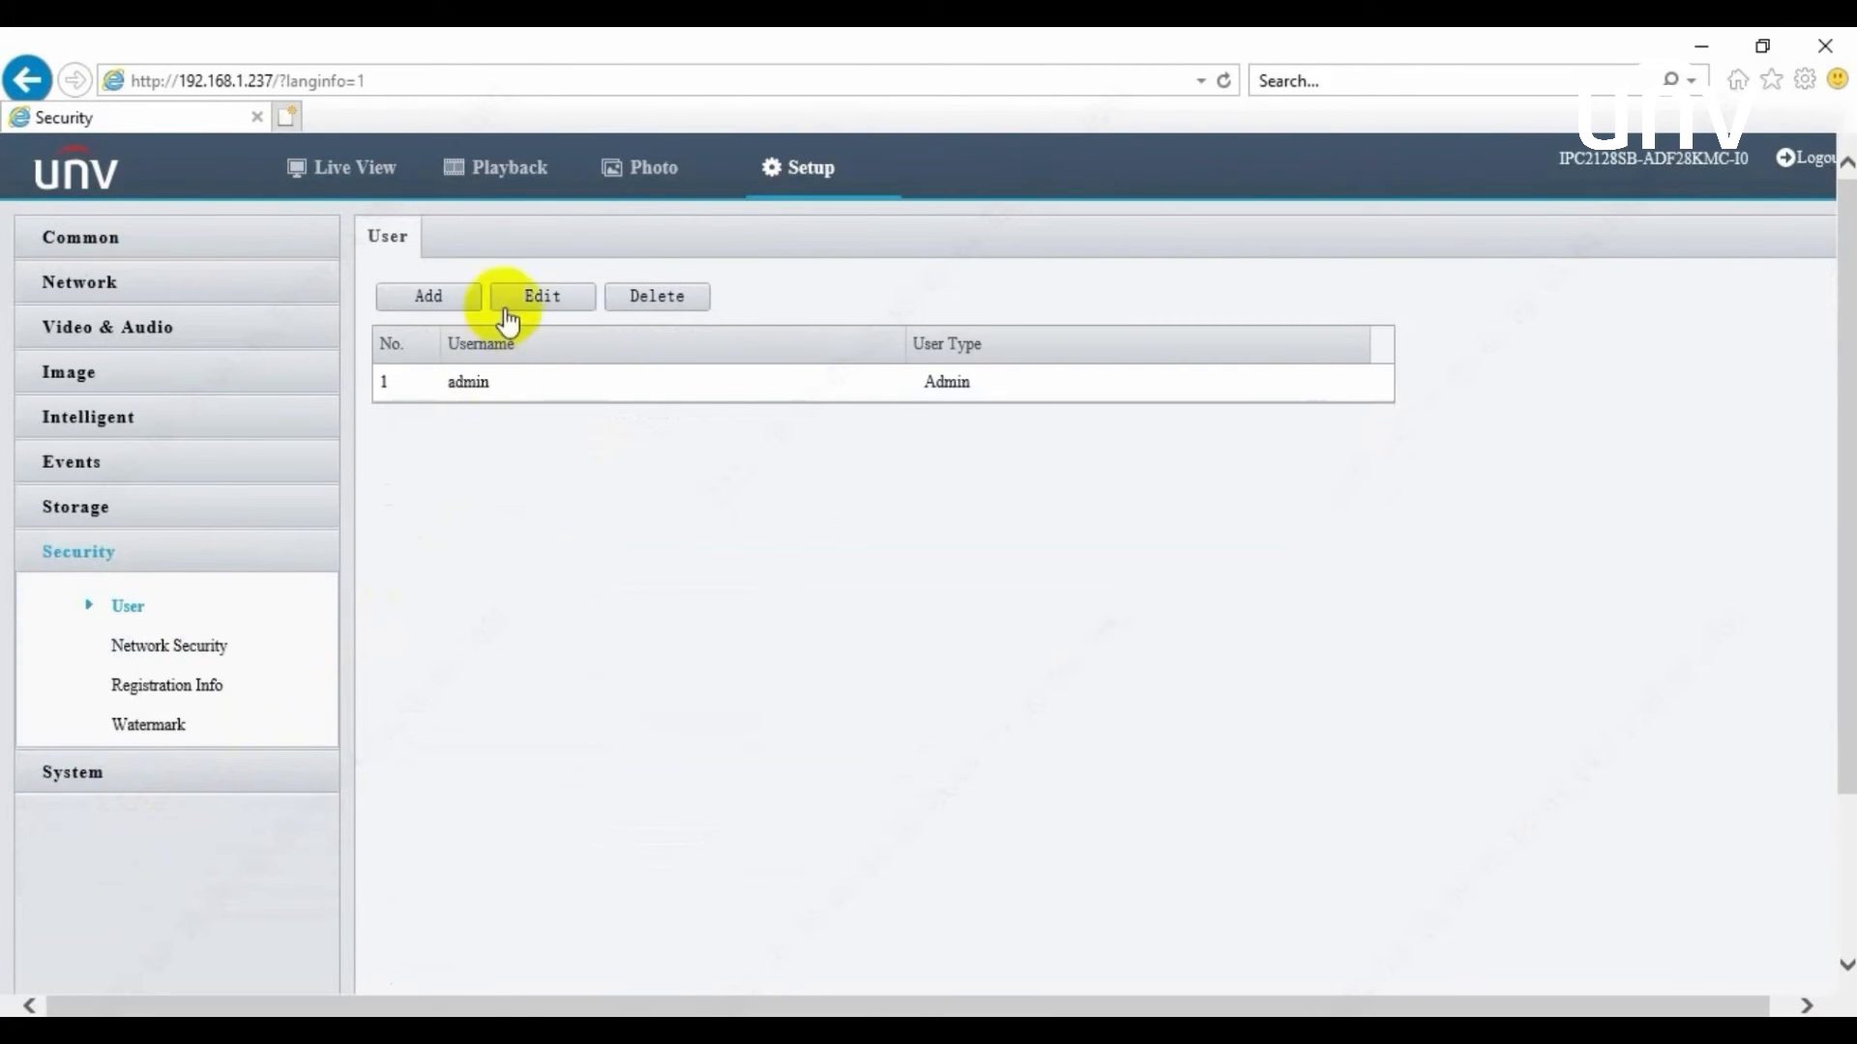
# - Edit the admin account, fill in old and new passwords plus the new email, and save
pyautogui.click(542, 297)
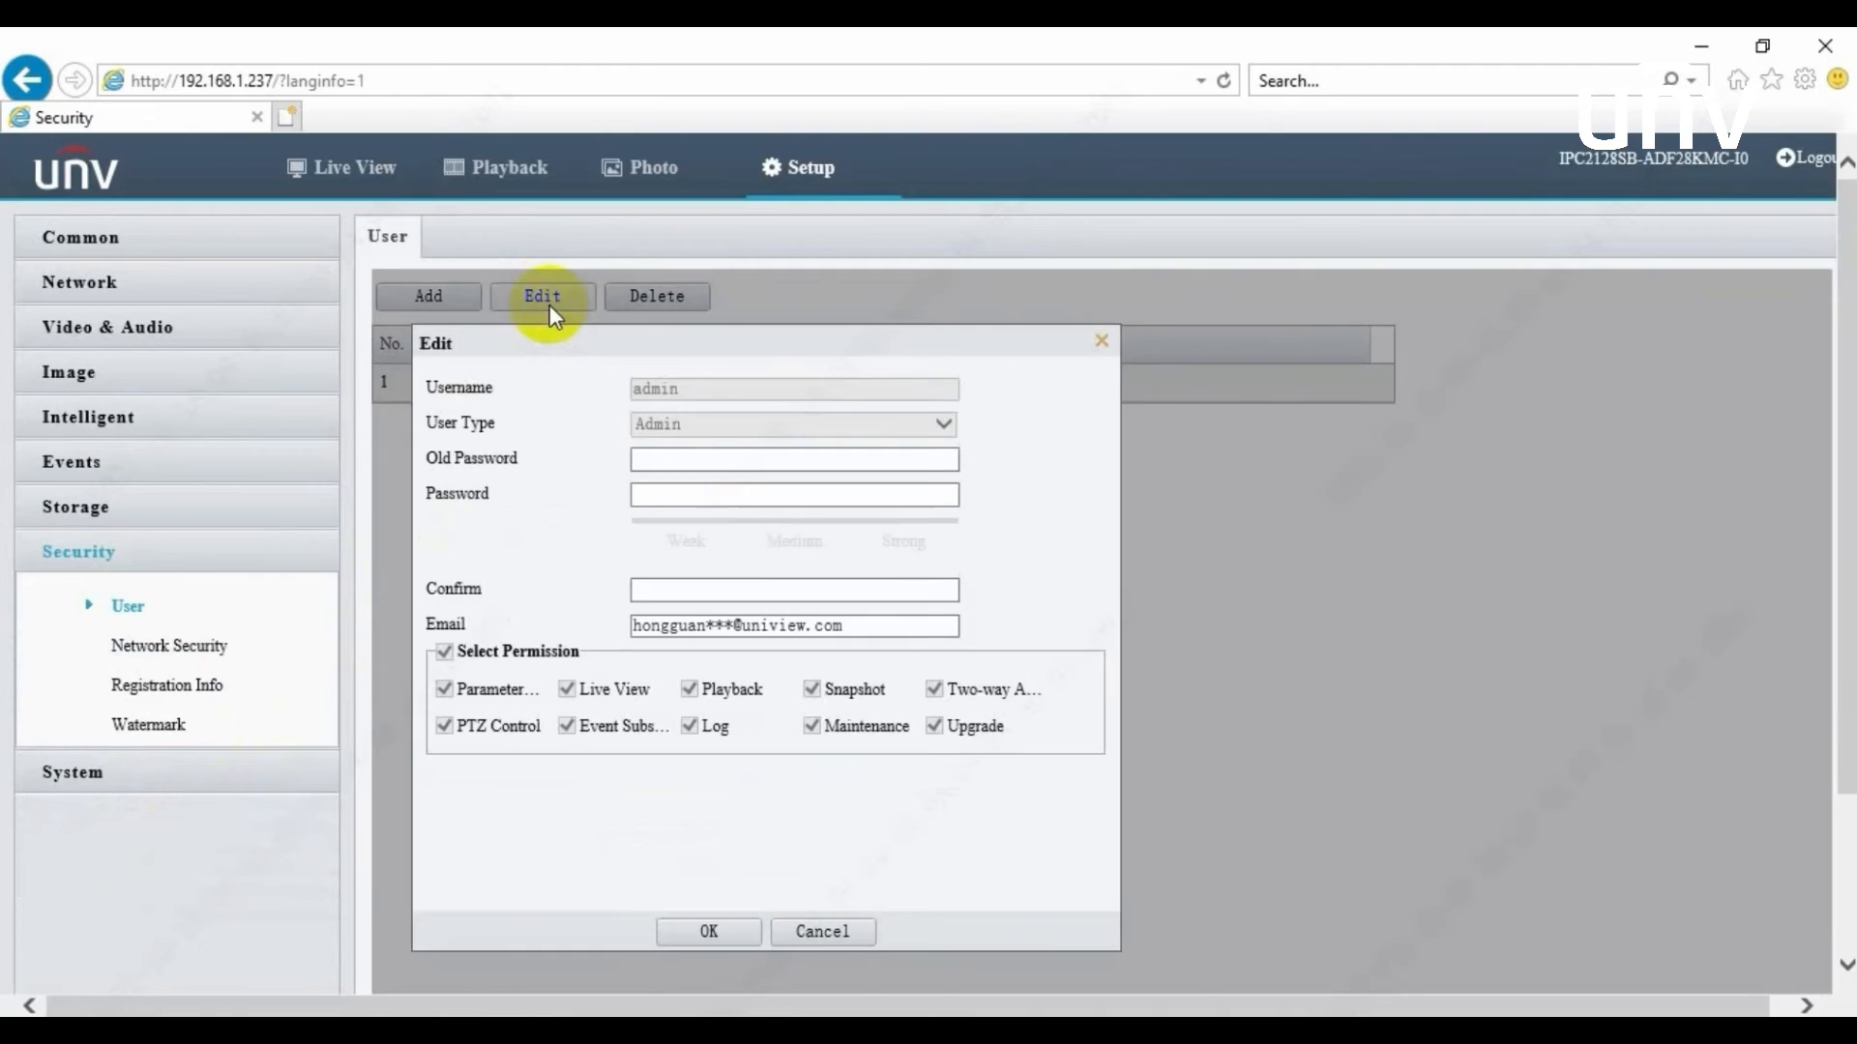
pyautogui.click(794, 459)
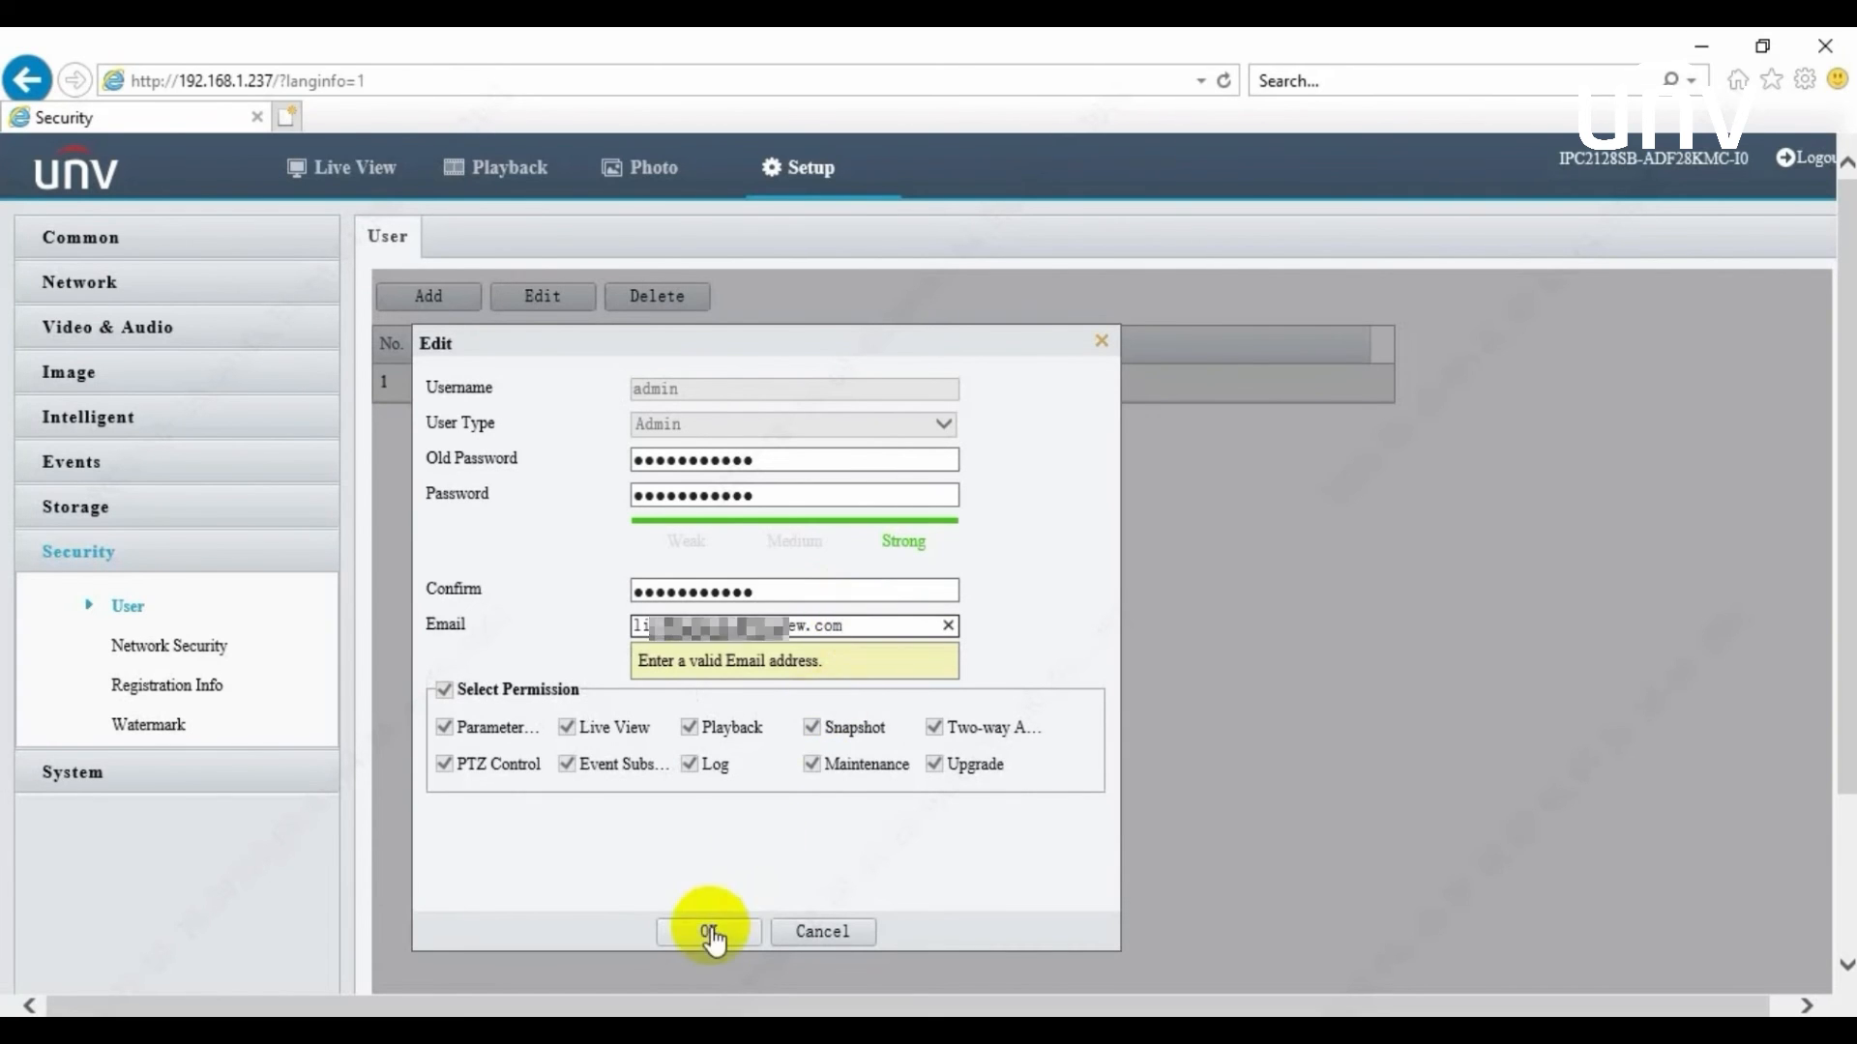
pyautogui.click(708, 932)
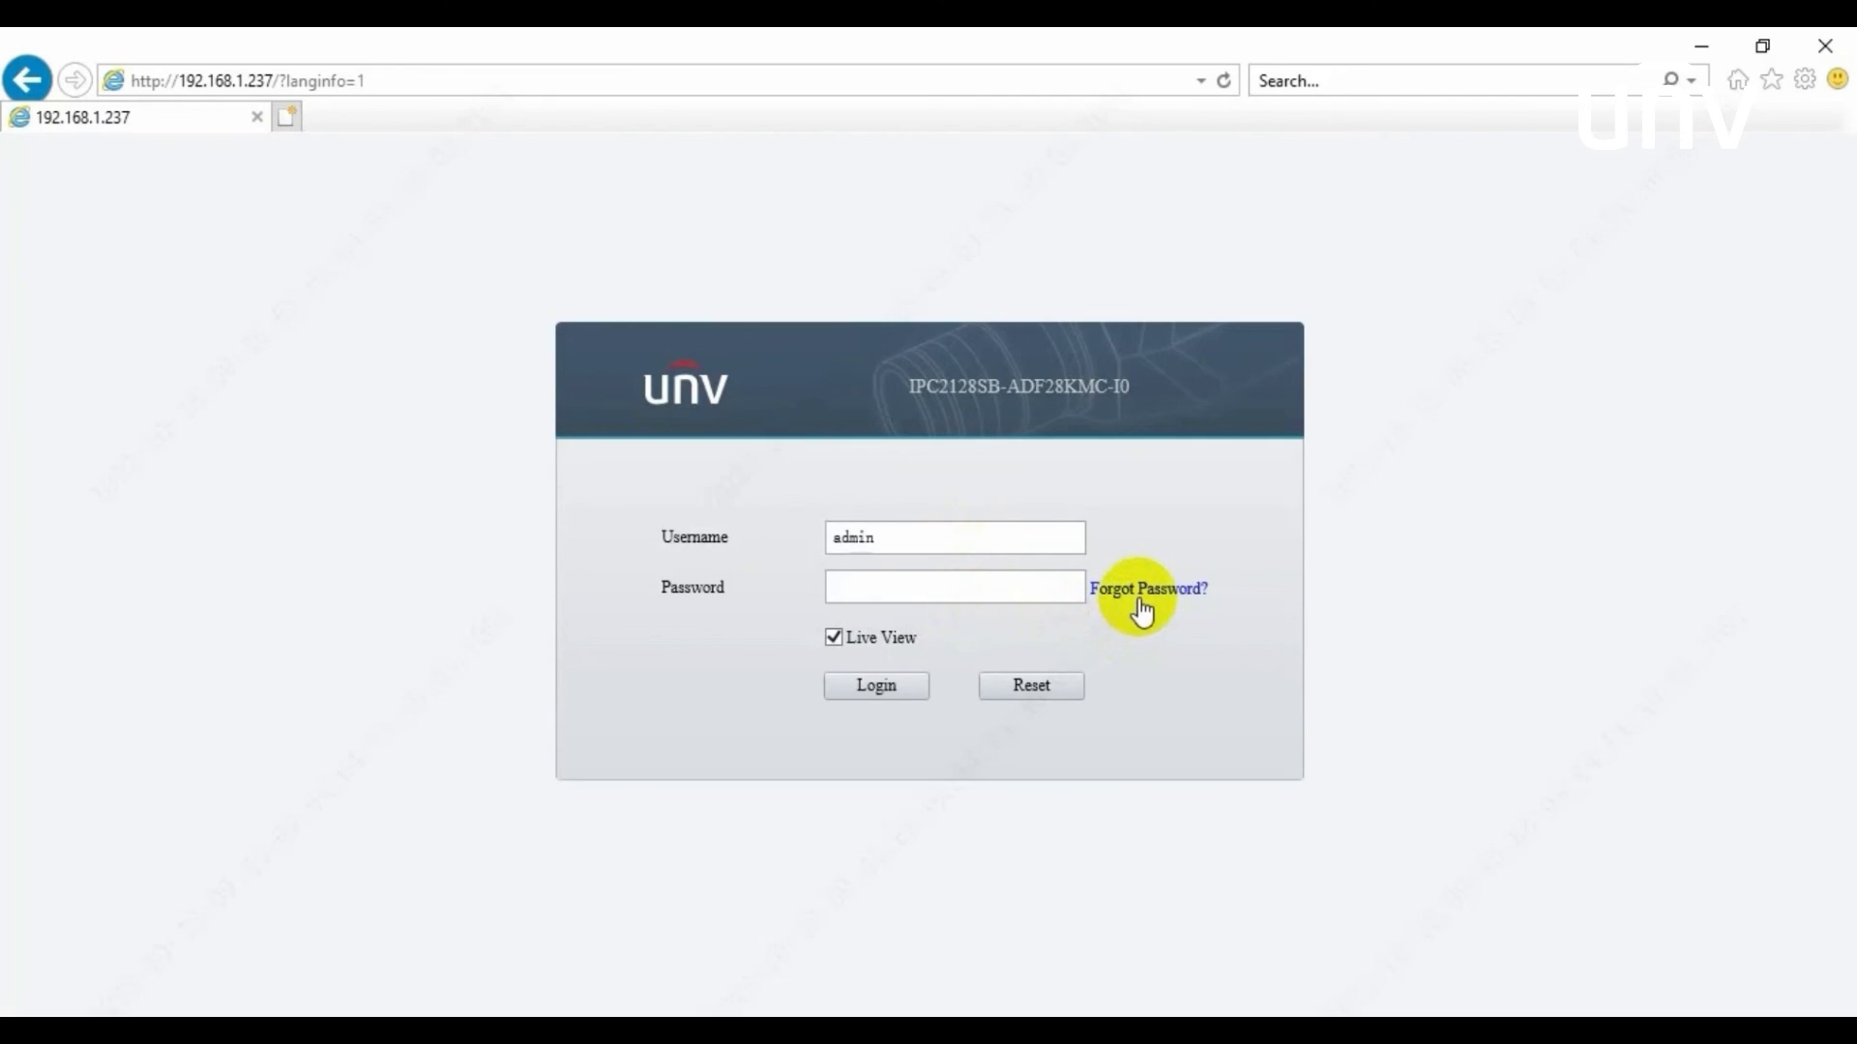
# - Open Forgot Password? again and highlight the updated masked recipient email
pyautogui.click(1151, 589)
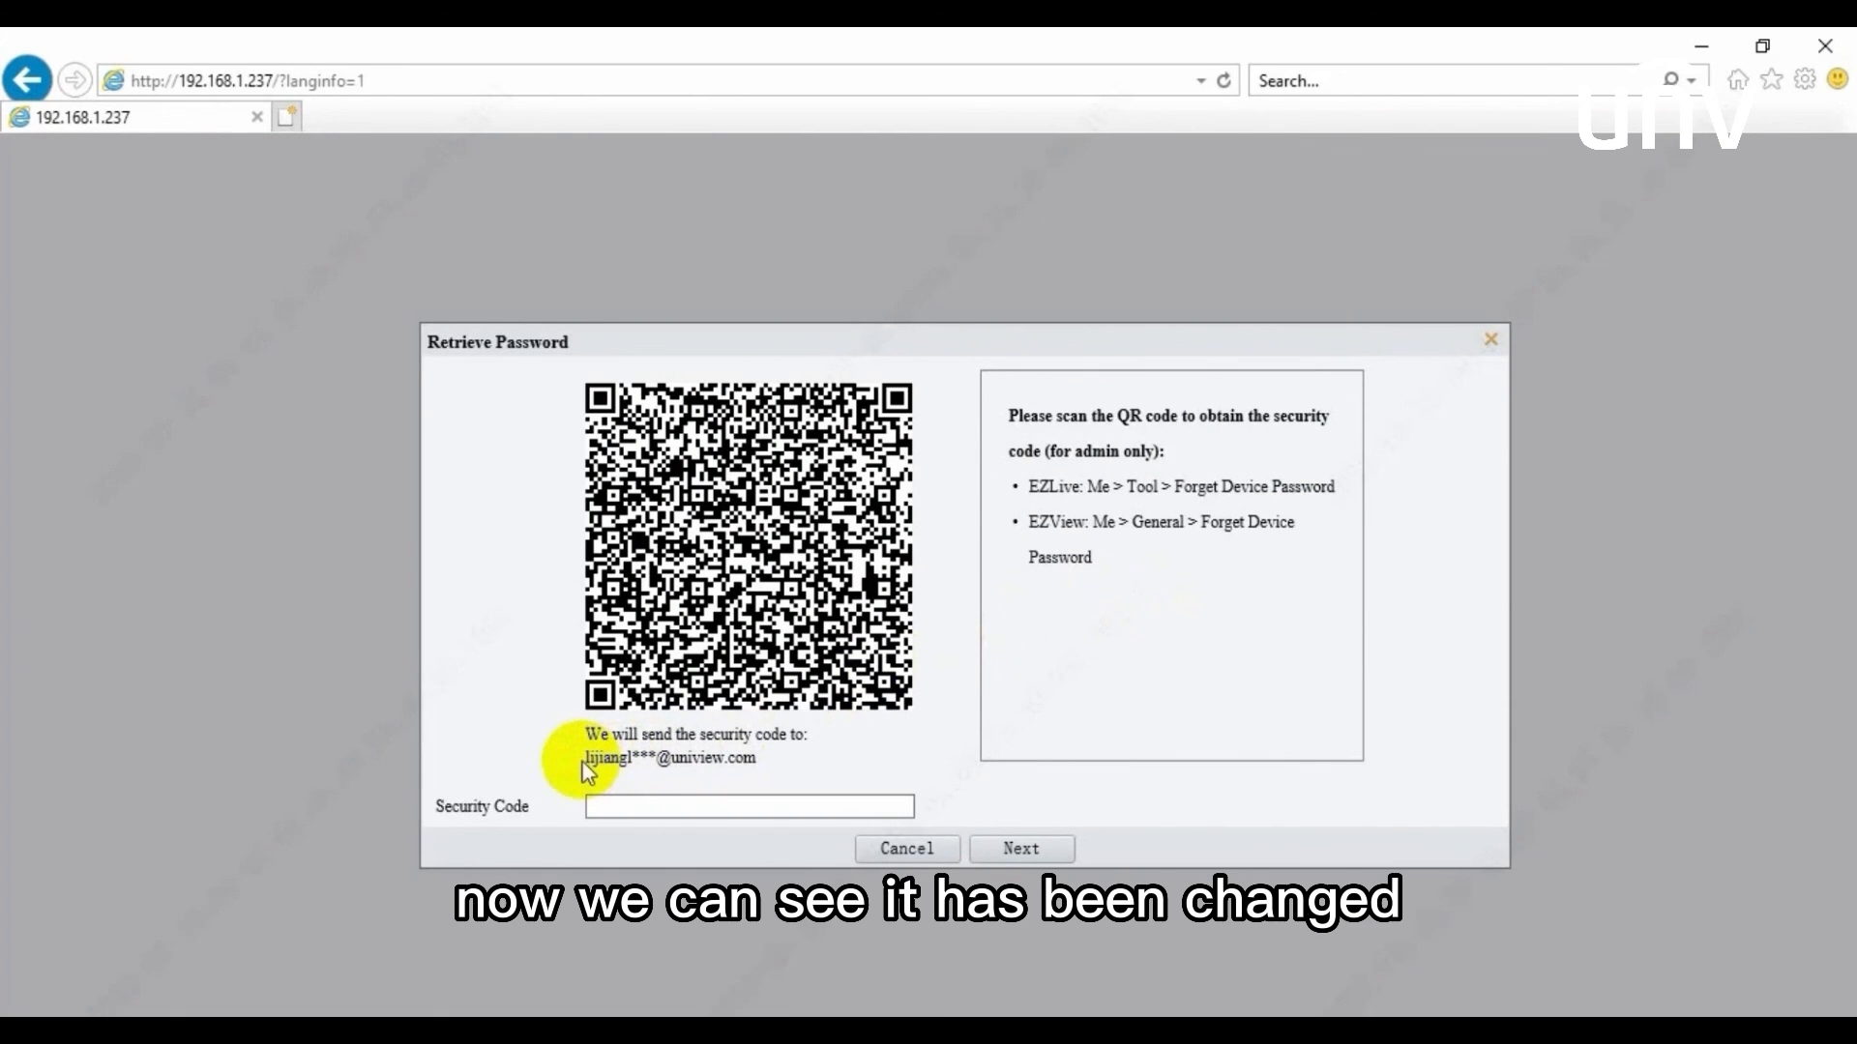
pyautogui.moveTo(585, 758); pyautogui.dragTo(764, 758)
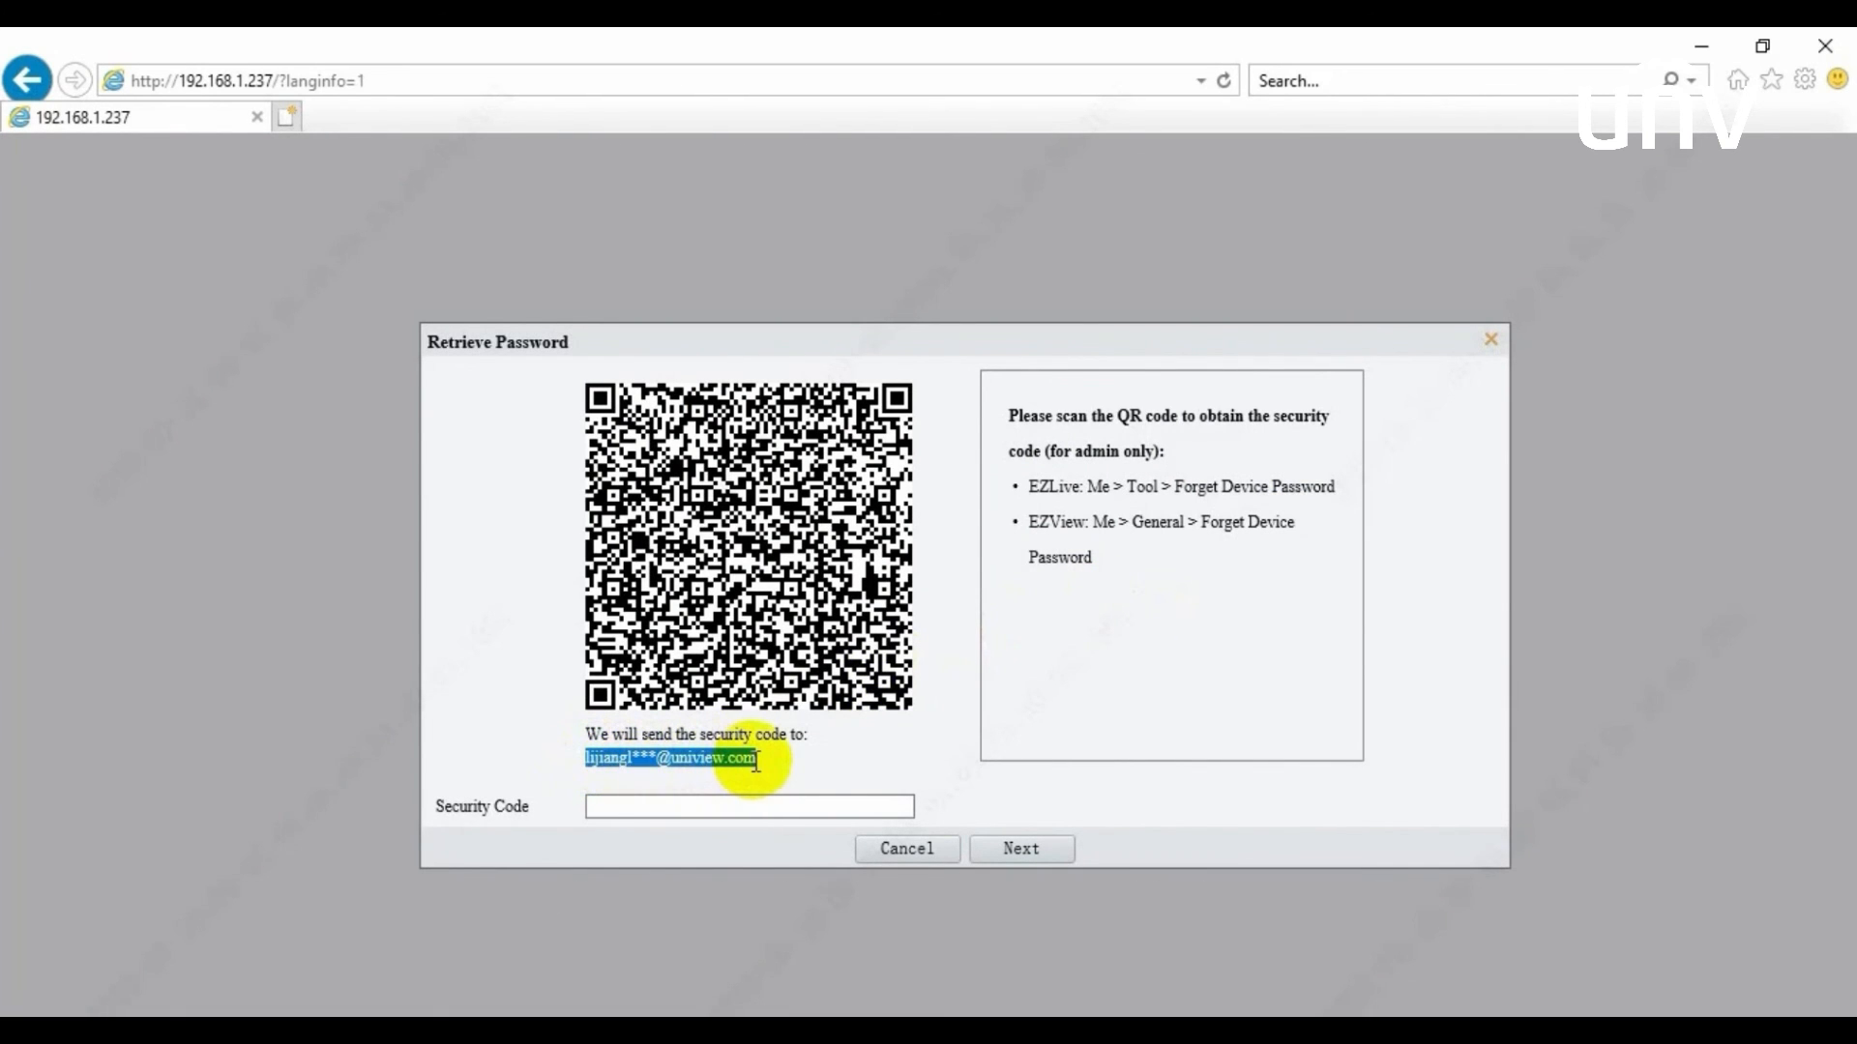